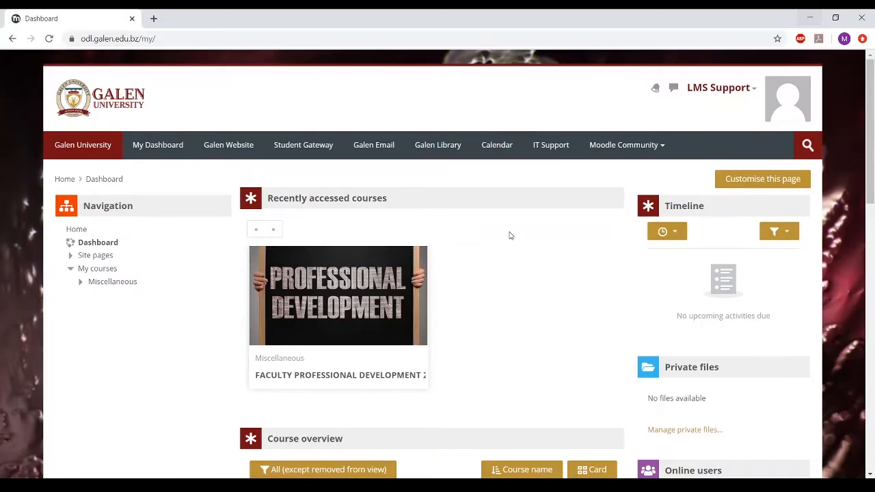
{"action": "mouse_move", "coordinate": [498, 250]}
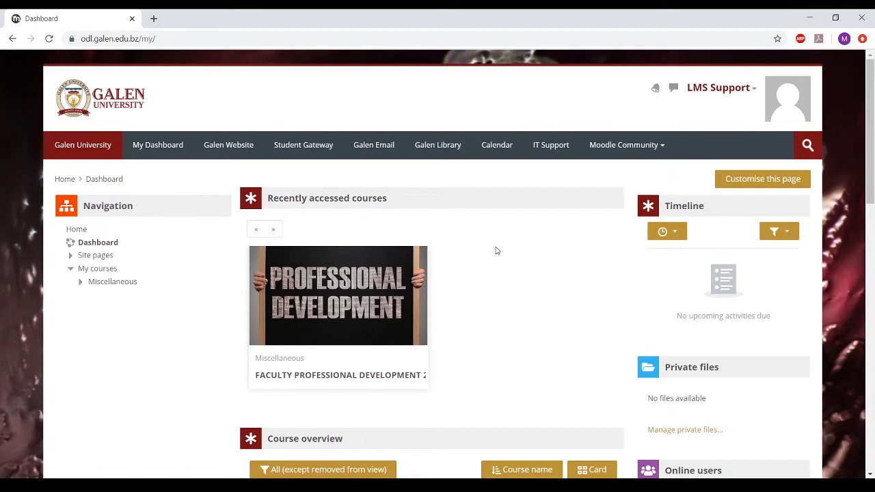
- Open the FACULTY PROFESSIONAL DEVELOPMENT 2020 course and scroll down to its Administration block
{"action": "left_click", "coordinate": [98, 242]}
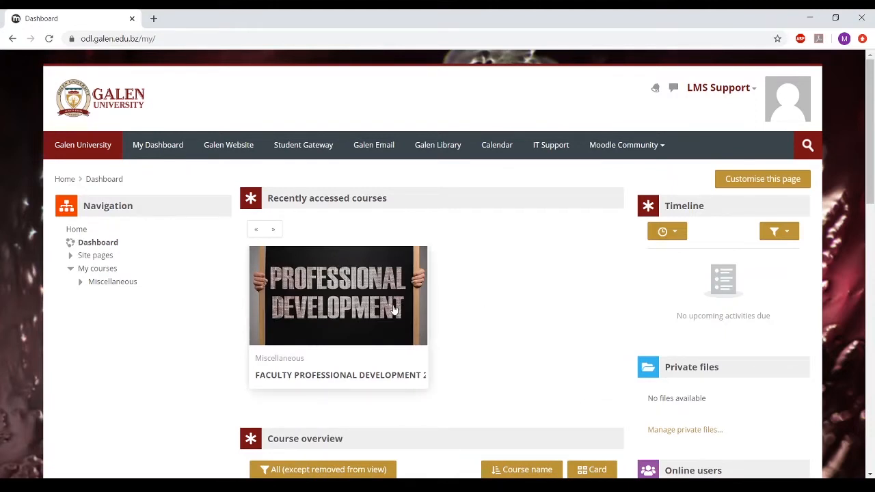
{"action": "left_click", "coordinate": [337, 295]}
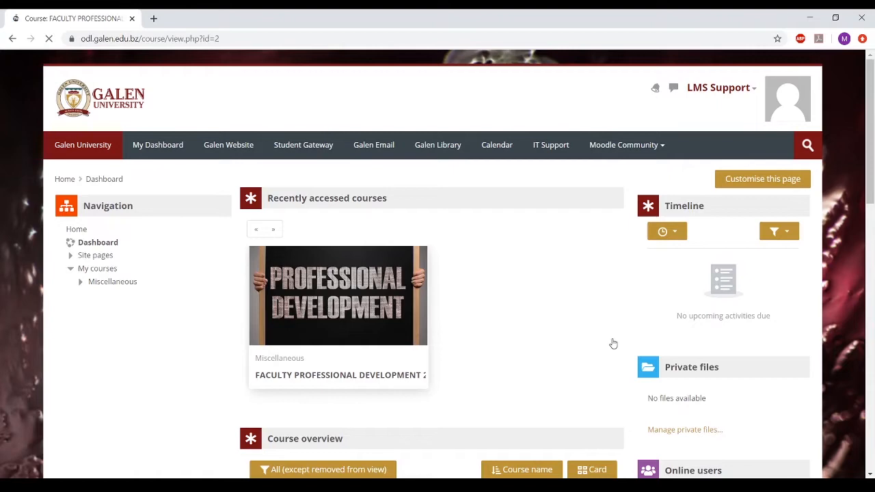
{"action": "left_click", "coordinate": [338, 296]}
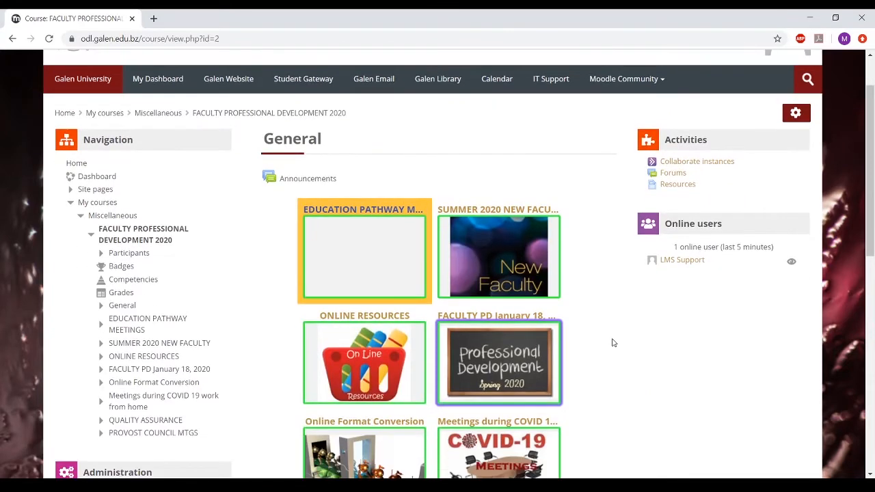
{"action": "scroll", "scroll_direction": "down", "scroll_amount": 3}
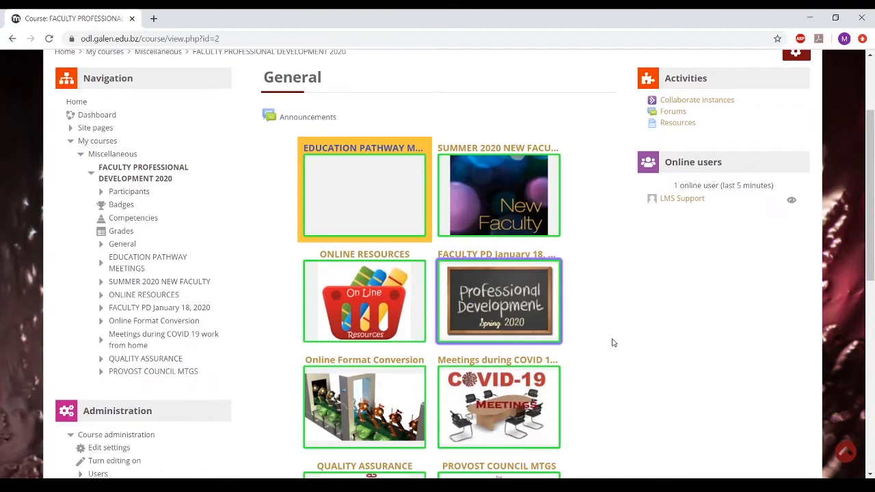
{"action": "scroll", "scroll_direction": "down", "scroll_amount": 3}
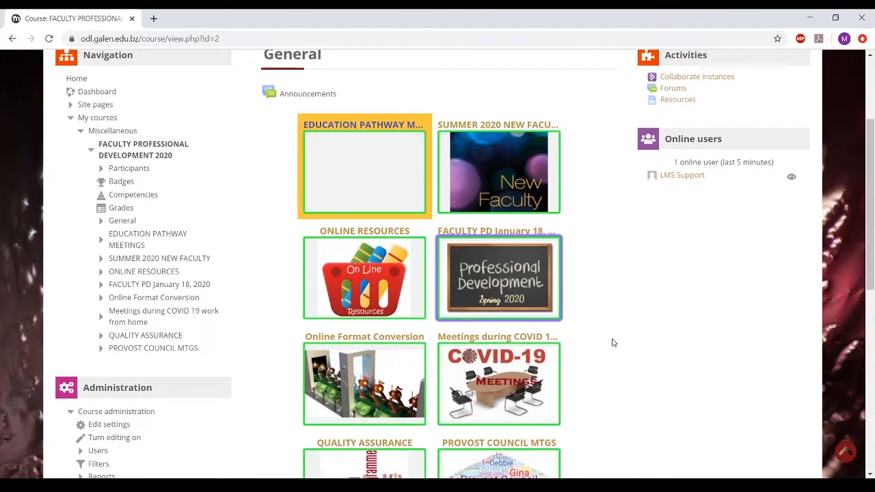
{"action": "scroll", "scroll_direction": "down", "scroll_amount": 3}
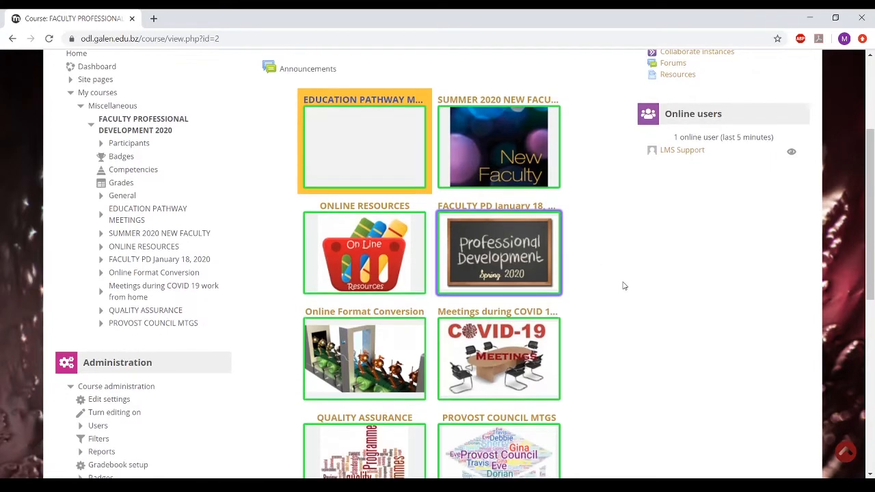
{"action": "scroll", "scroll_direction": "down", "scroll_amount": 3}
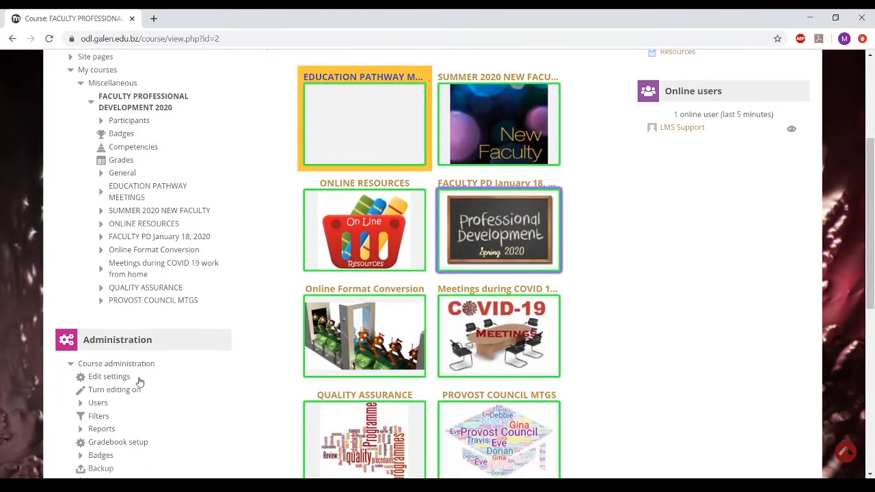
{"action": "mouse_move", "coordinate": [114, 389]}
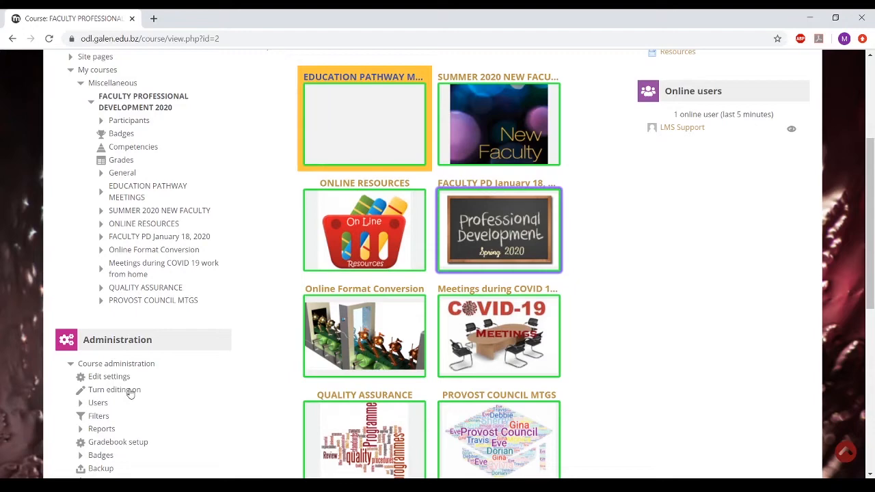
- Turn editing on for the course and scroll down to the ONLINE RESOURCES section
{"action": "left_click", "coordinate": [113, 389]}
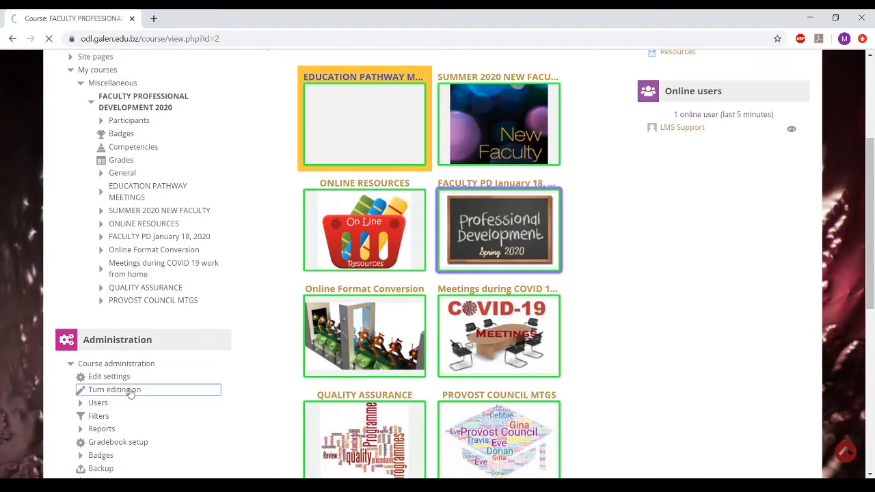
{"action": "left_click", "coordinate": [113, 389]}
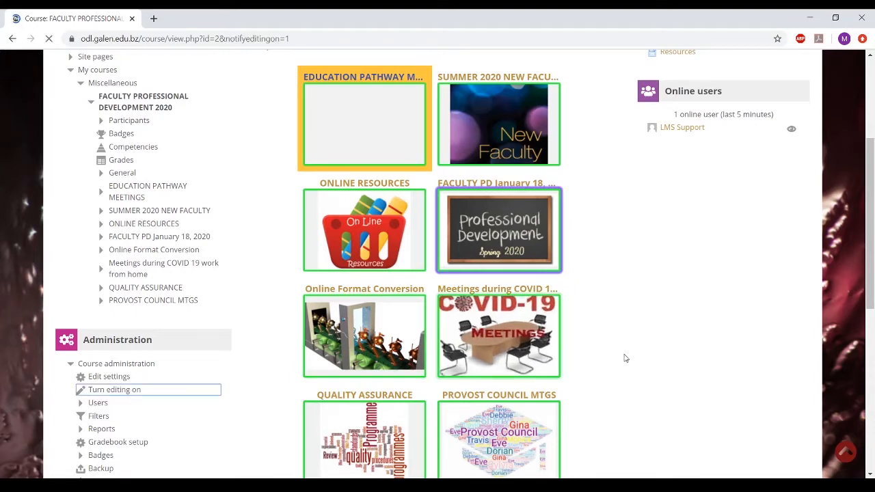
{"action": "left_click", "coordinate": [114, 389]}
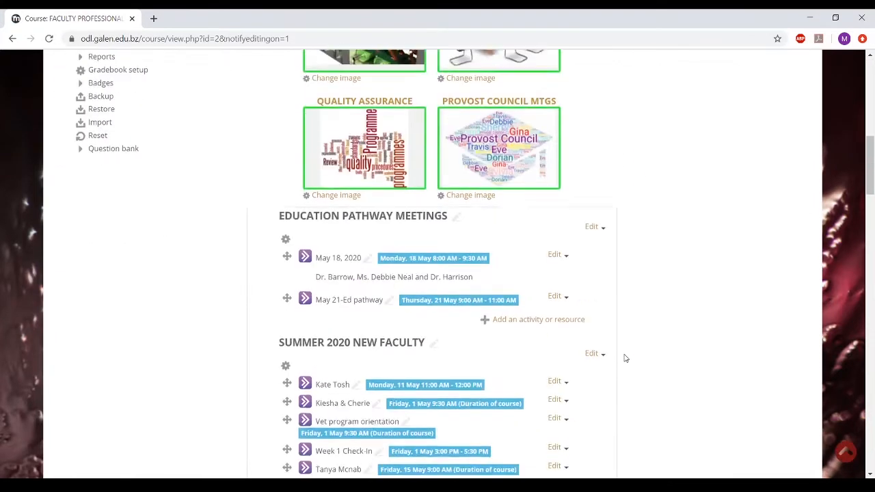
{"action": "scroll", "scroll_direction": "down", "scroll_amount": 3}
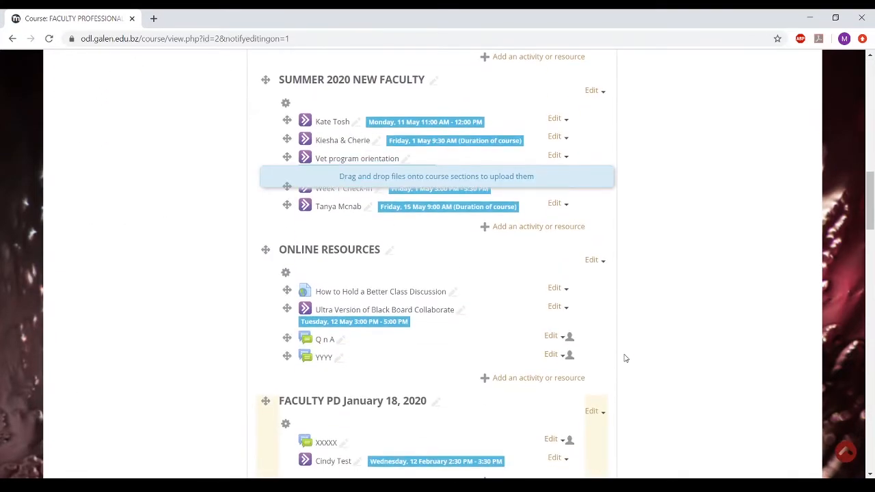
{"action": "mouse_move", "coordinate": [465, 322]}
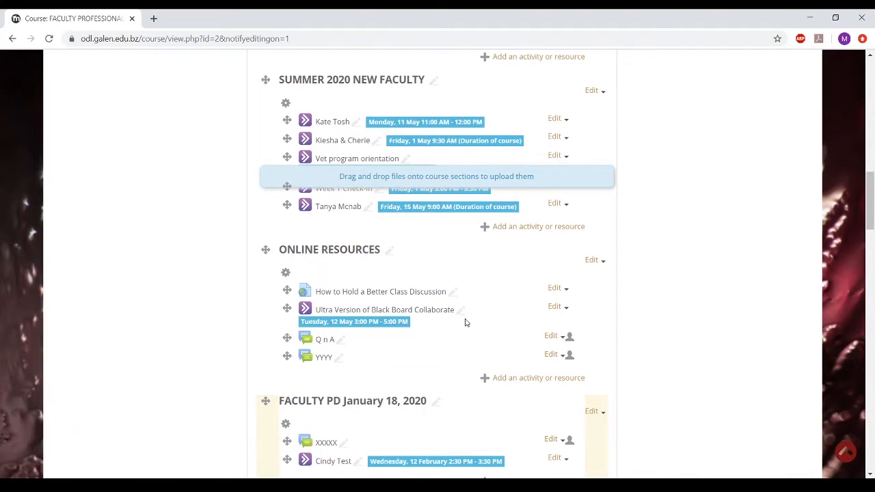
{"action": "scroll", "scroll_direction": "down", "scroll_amount": 3}
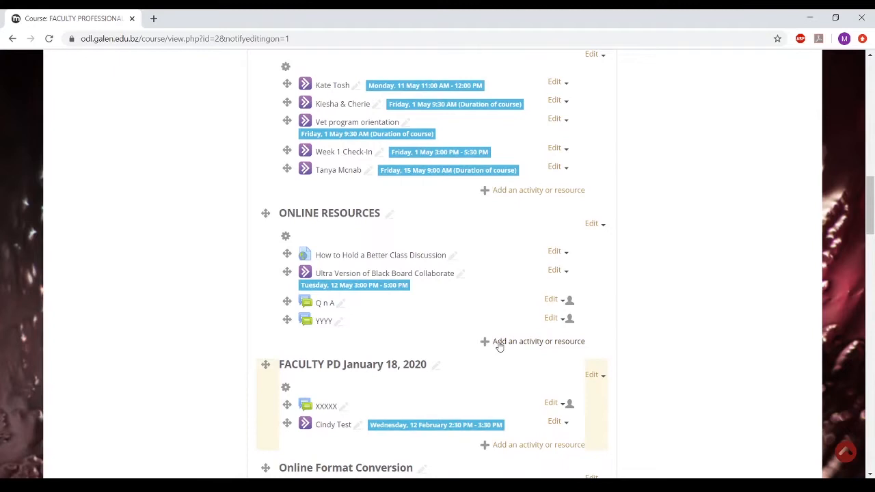
{"action": "mouse_move", "coordinate": [489, 346]}
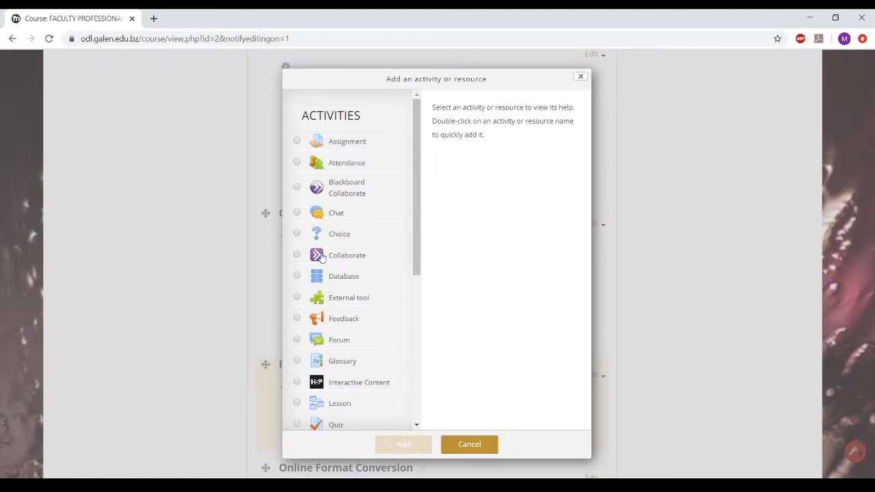
- Preview Blackboard Collaborate, then choose the Collaborate activity type and add it
{"action": "left_click", "coordinate": [296, 187]}
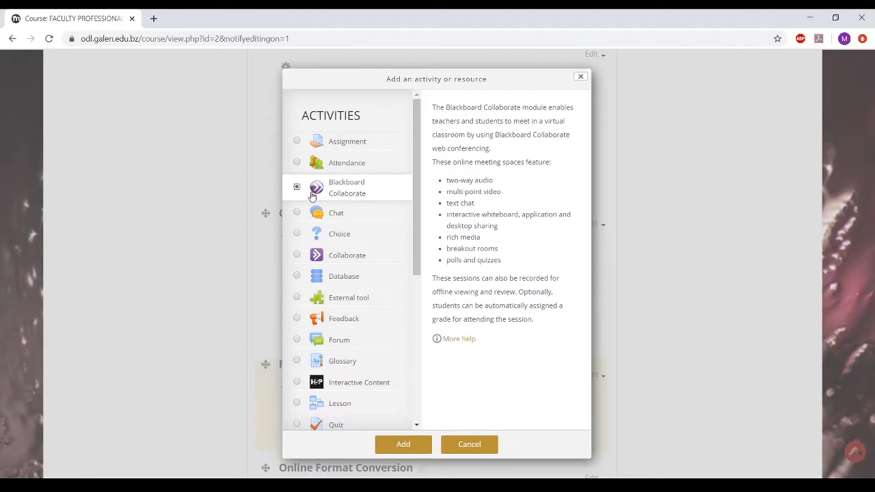
{"action": "mouse_move", "coordinate": [395, 199]}
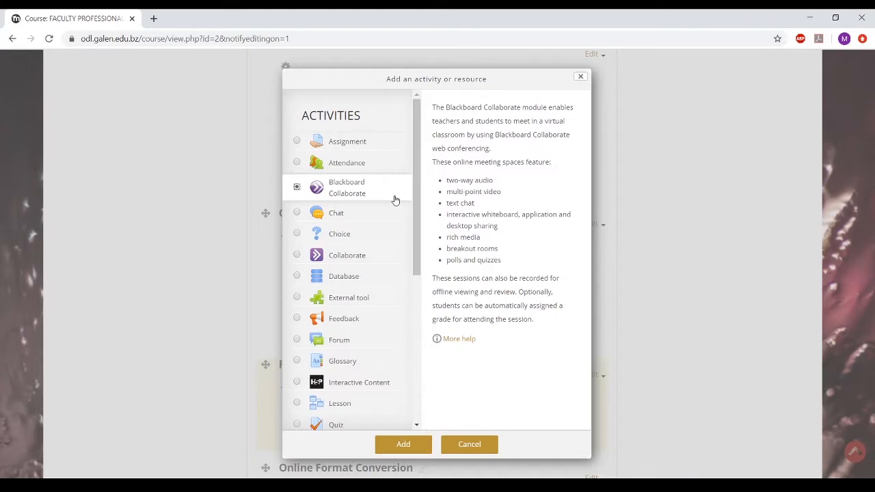
{"action": "left_click", "coordinate": [297, 187]}
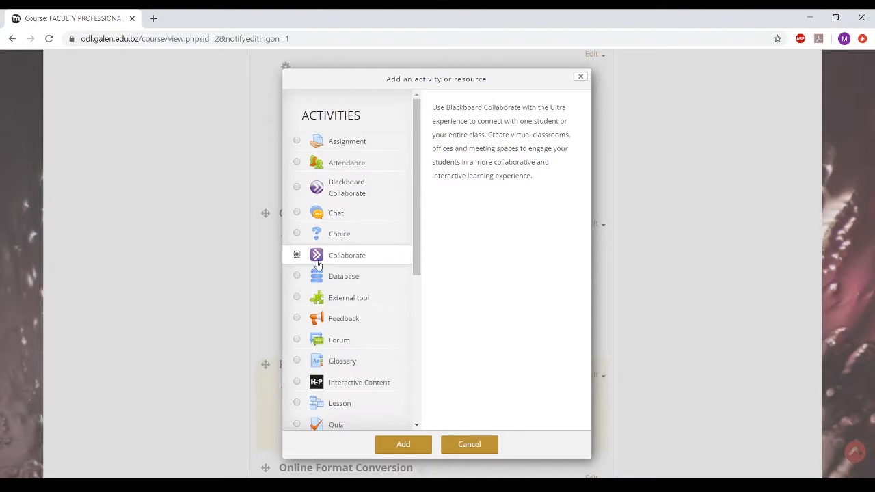
{"action": "mouse_move", "coordinate": [400, 265]}
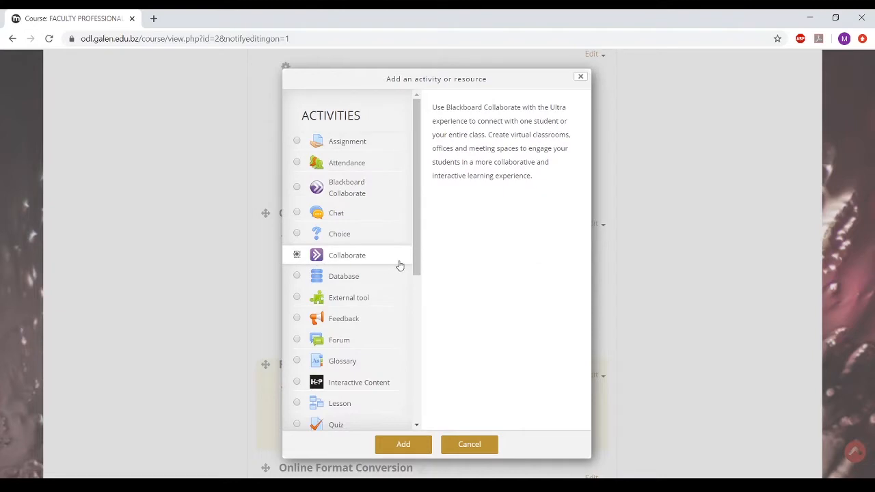
{"action": "mouse_move", "coordinate": [400, 265]}
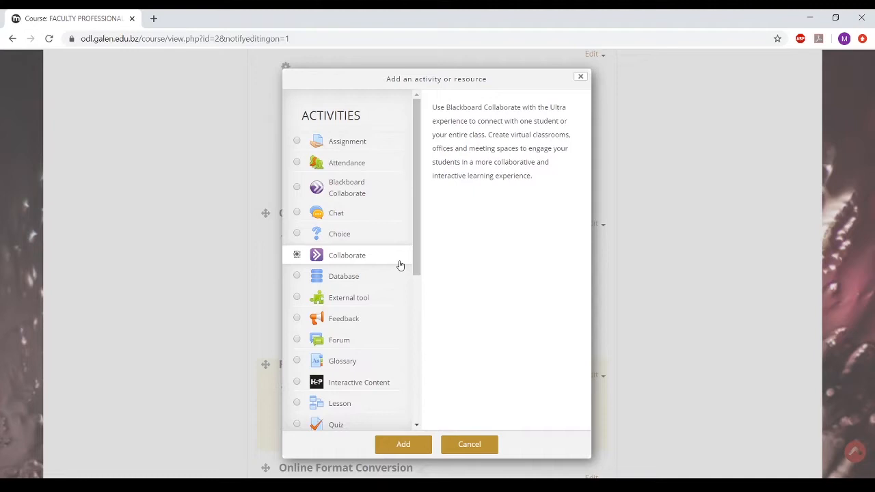
{"action": "mouse_move", "coordinate": [412, 258]}
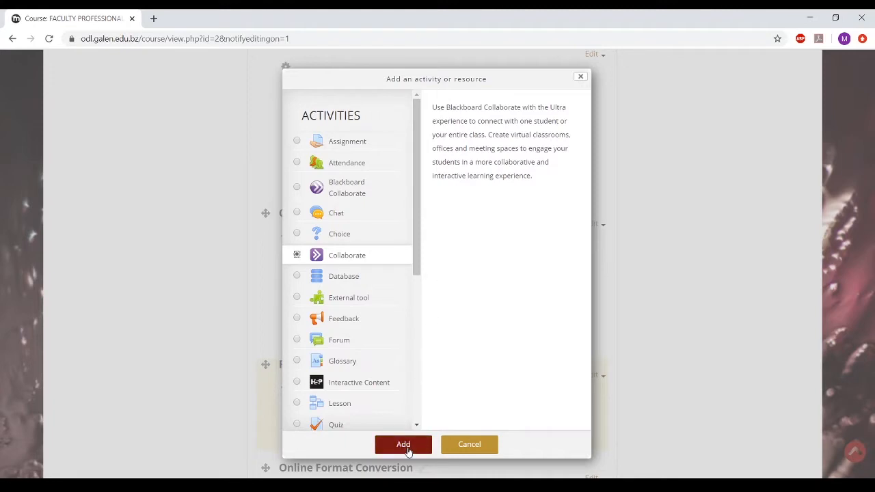
{"action": "left_click", "coordinate": [403, 444]}
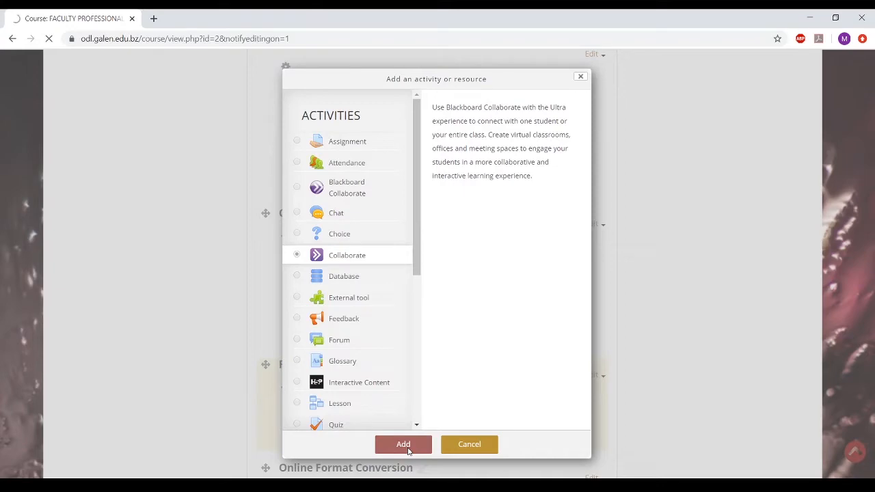
- Name the session 'Online Tutorial' and write a short description for it
{"action": "left_click", "coordinate": [403, 445]}
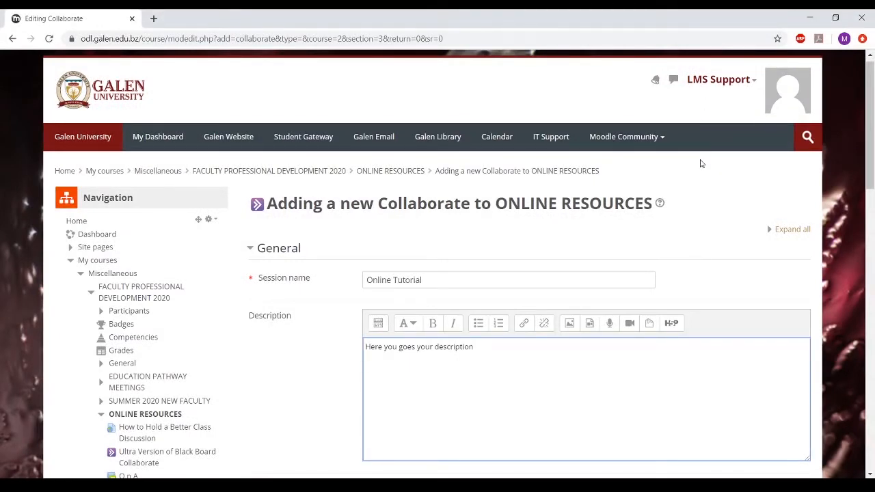
{"action": "mouse_move", "coordinate": [639, 236]}
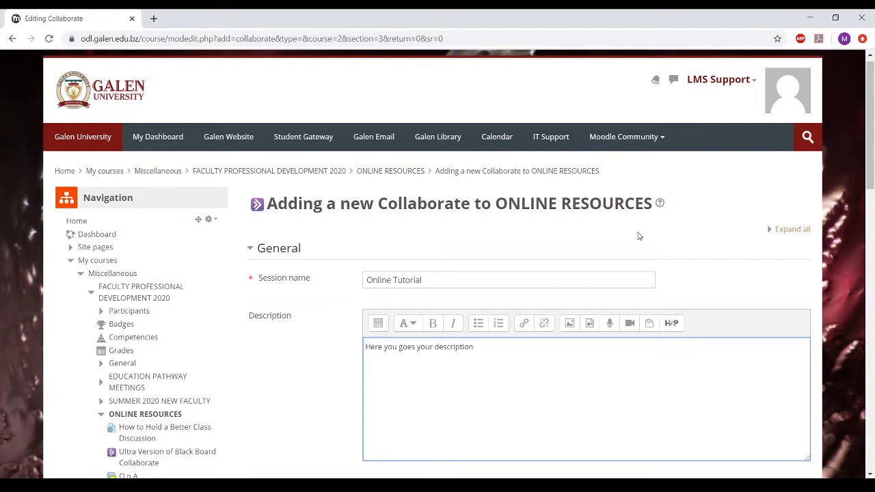
{"action": "left_click", "coordinate": [472, 347]}
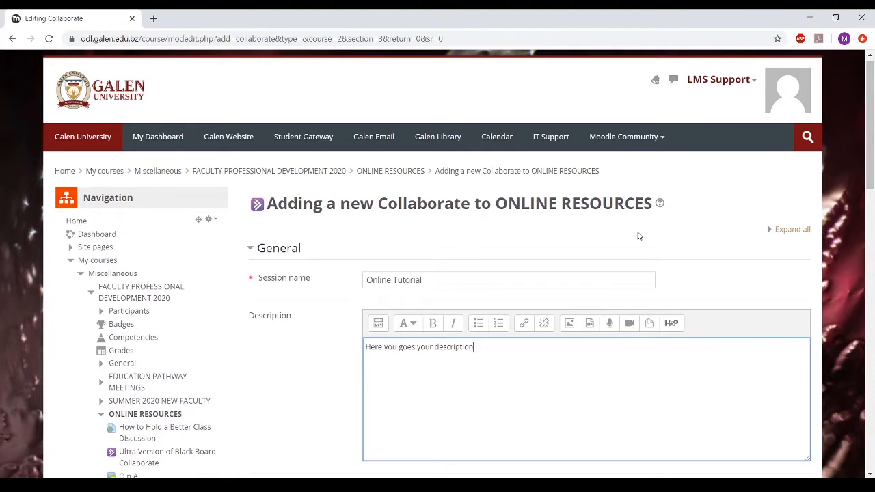
{"action": "mouse_move", "coordinate": [429, 279]}
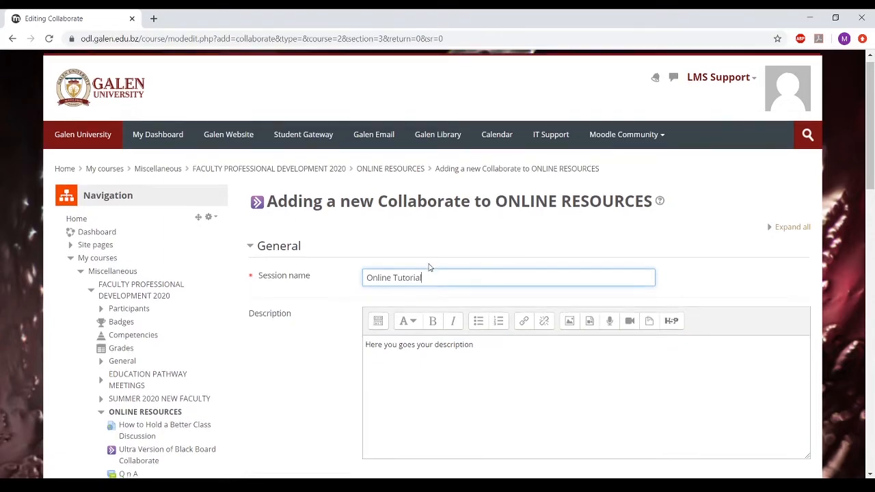
{"action": "scroll", "scroll_direction": "down", "scroll_amount": 3}
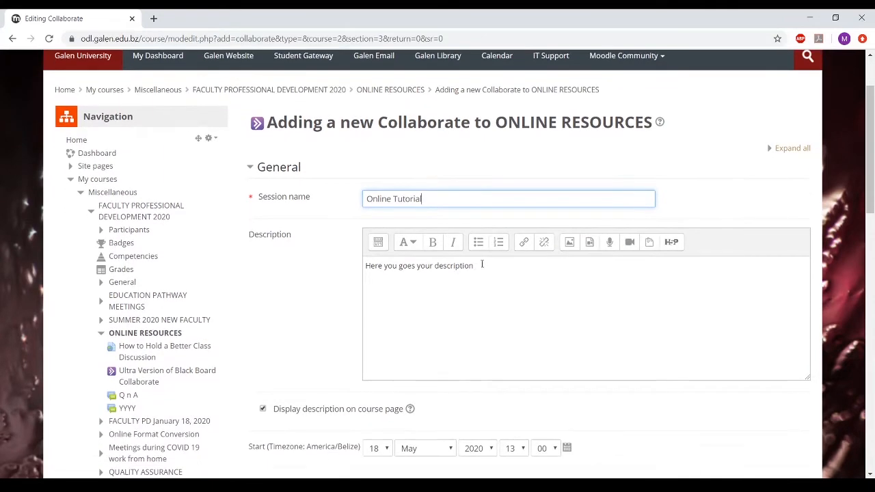
{"action": "left_click", "coordinate": [483, 266]}
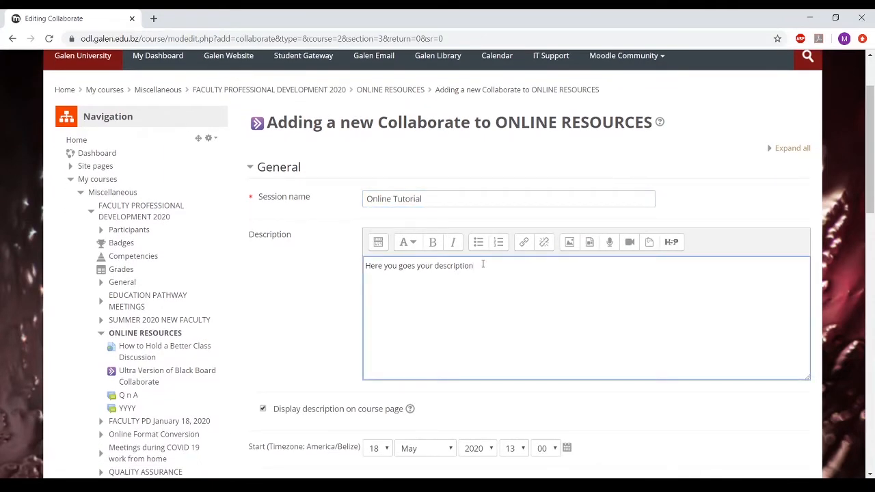
{"action": "scroll", "scroll_direction": "down", "scroll_amount": 3}
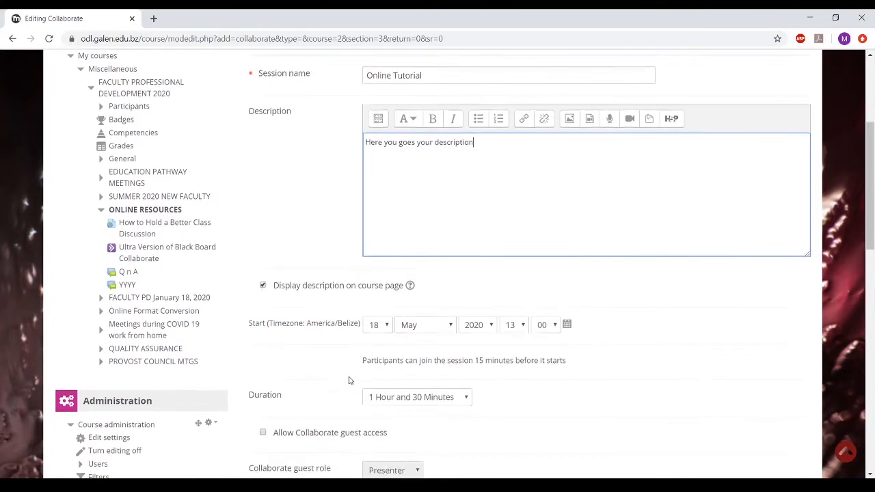
- Change the session's start day from 18 to 19 May 2020, reviewing duration and guest access
{"action": "scroll", "scroll_direction": "down", "scroll_amount": 3}
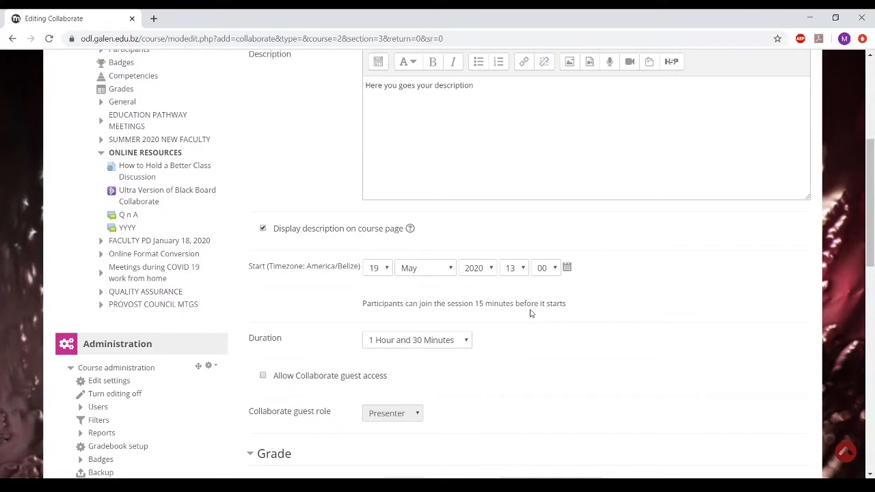
{"action": "scroll", "scroll_direction": "down", "scroll_amount": 3}
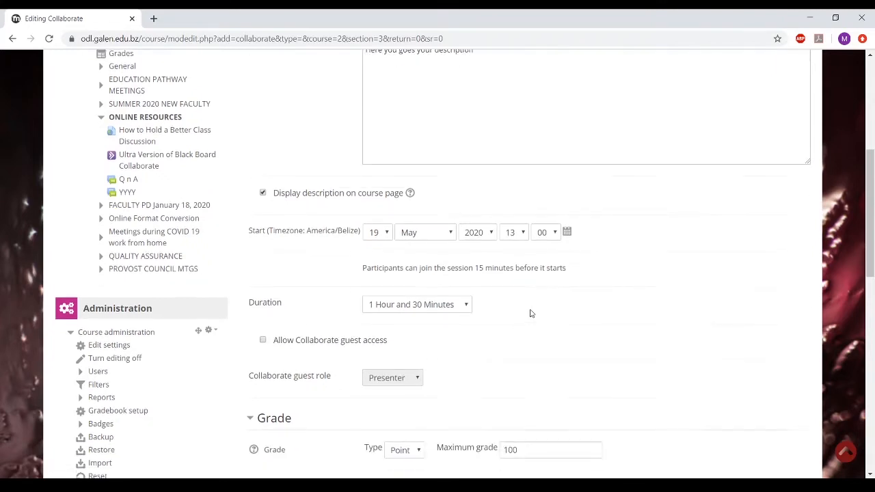
{"action": "scroll", "scroll_direction": "down", "scroll_amount": 3}
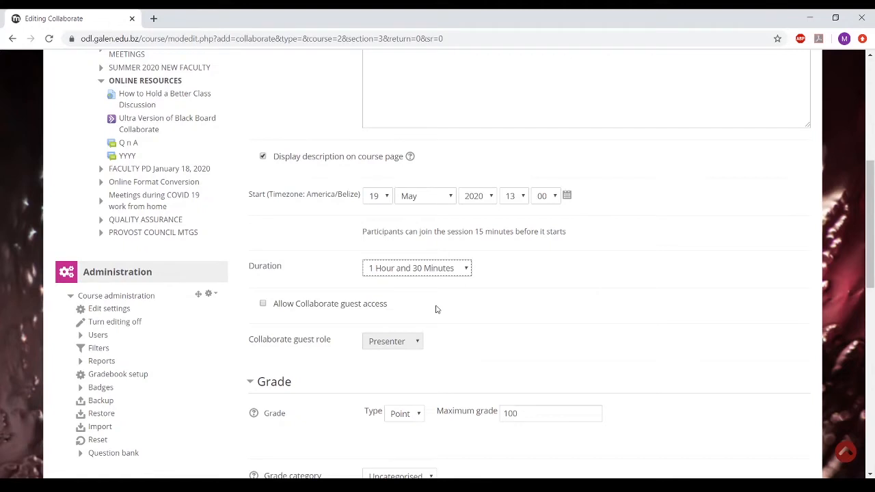
{"action": "scroll", "scroll_direction": "down", "scroll_amount": 3}
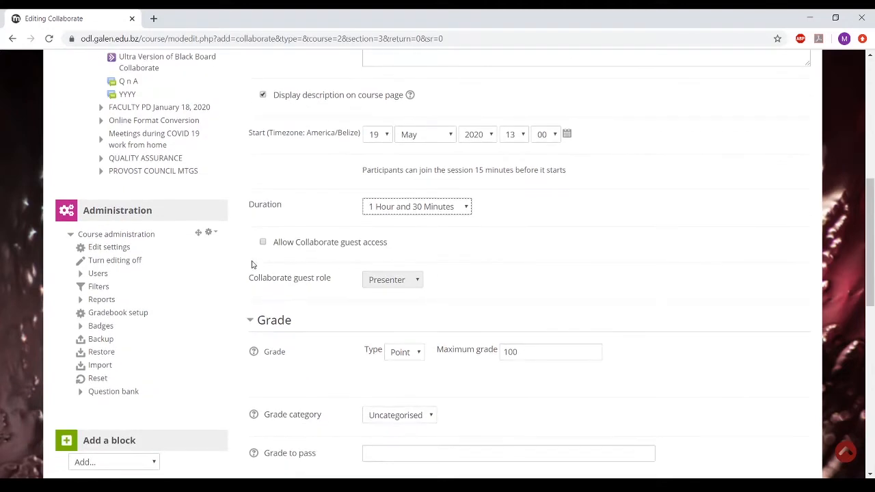
{"action": "mouse_move", "coordinate": [247, 256]}
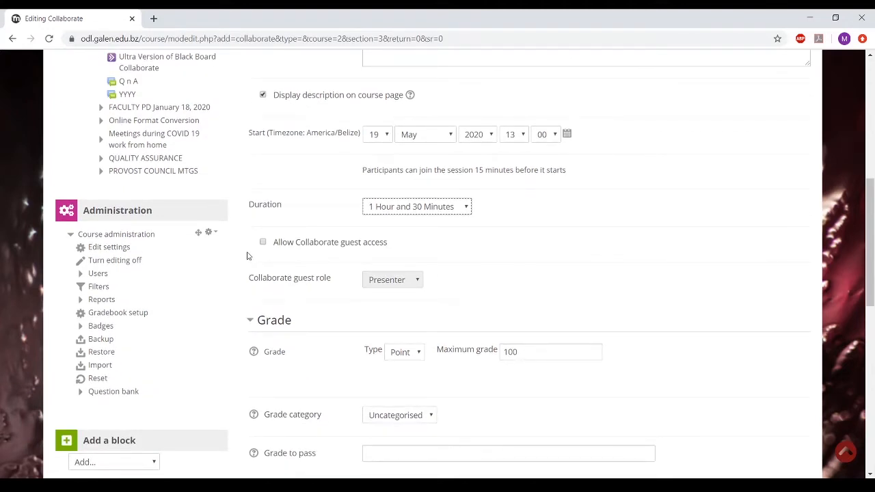
{"action": "left_click", "coordinate": [263, 242]}
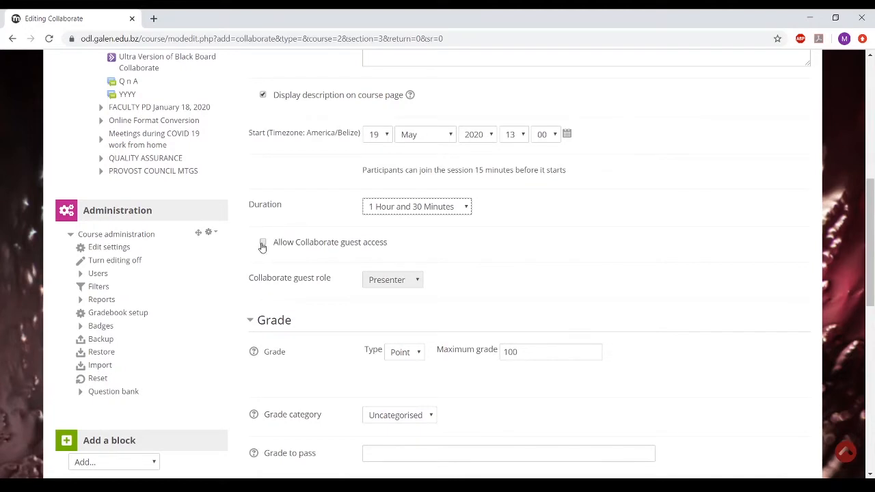
{"action": "left_click", "coordinate": [263, 242]}
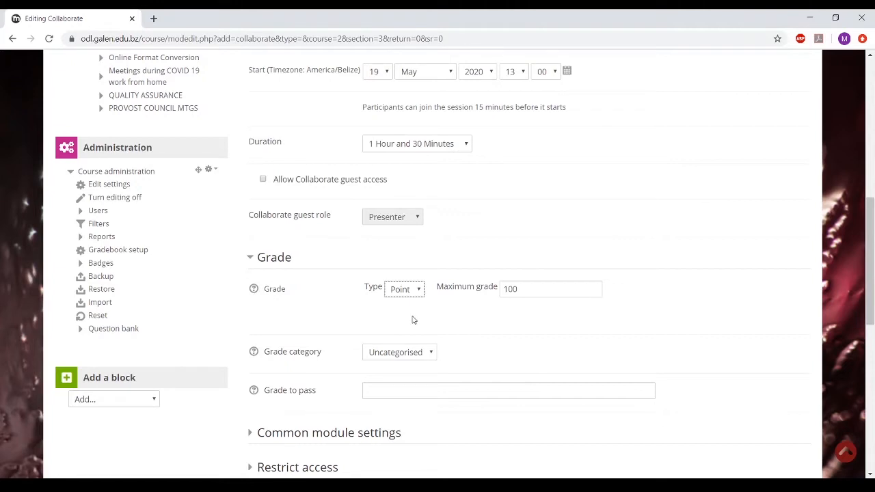
{"action": "mouse_move", "coordinate": [413, 332]}
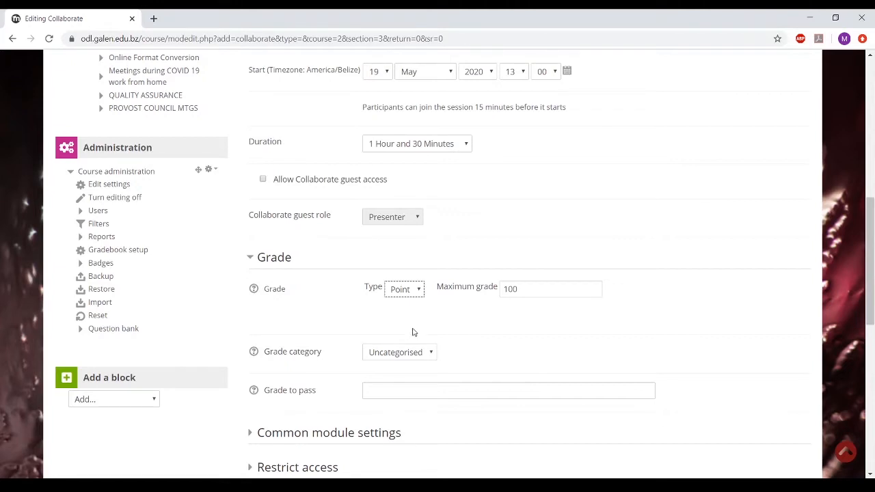
- Save the Online Tutorial session from the bottom of the form and return to the course
{"action": "scroll", "scroll_direction": "down", "scroll_amount": 3}
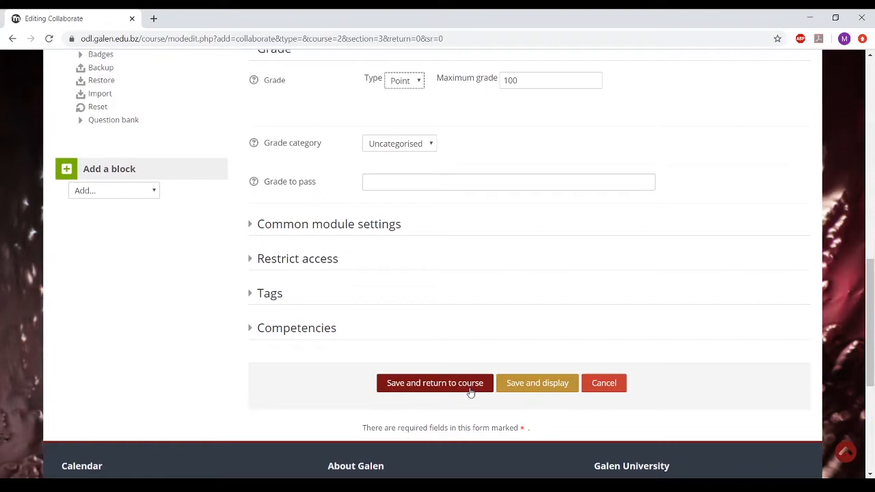
{"action": "left_click", "coordinate": [435, 383]}
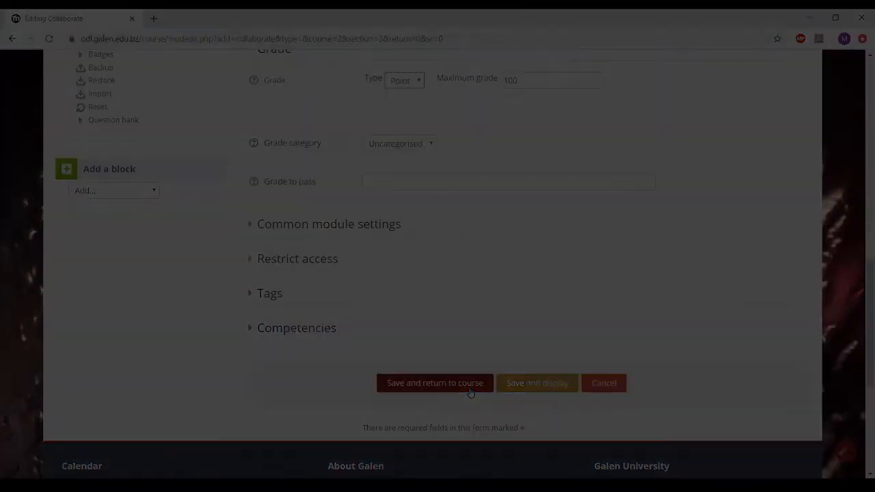
- Turn editing off from the Administration block and scroll down the course page
{"action": "left_click", "coordinate": [434, 383]}
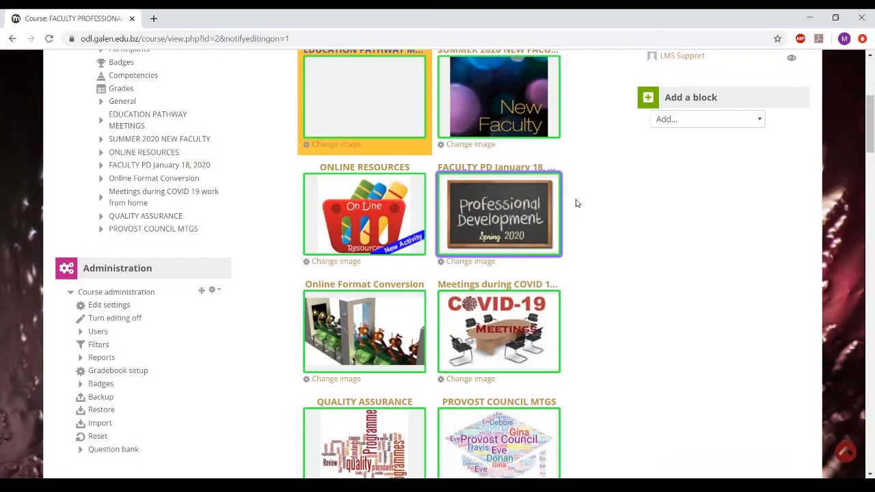
{"action": "mouse_move", "coordinate": [601, 217]}
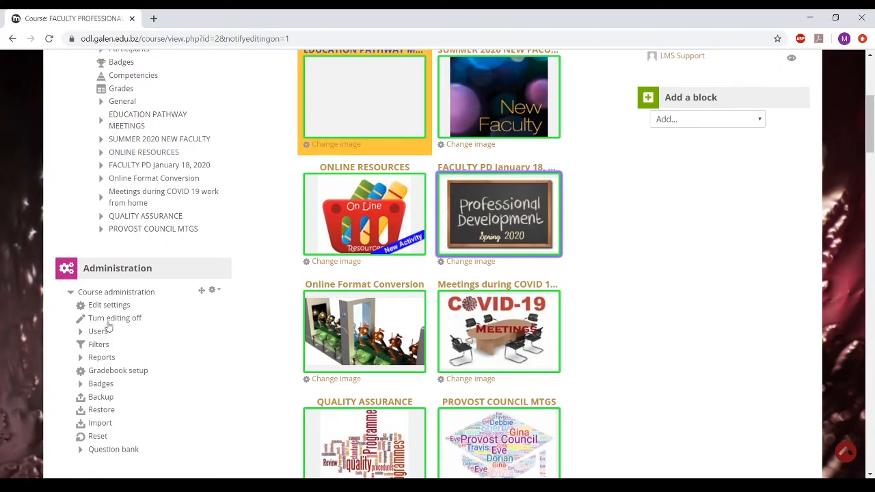
{"action": "left_click", "coordinate": [114, 318]}
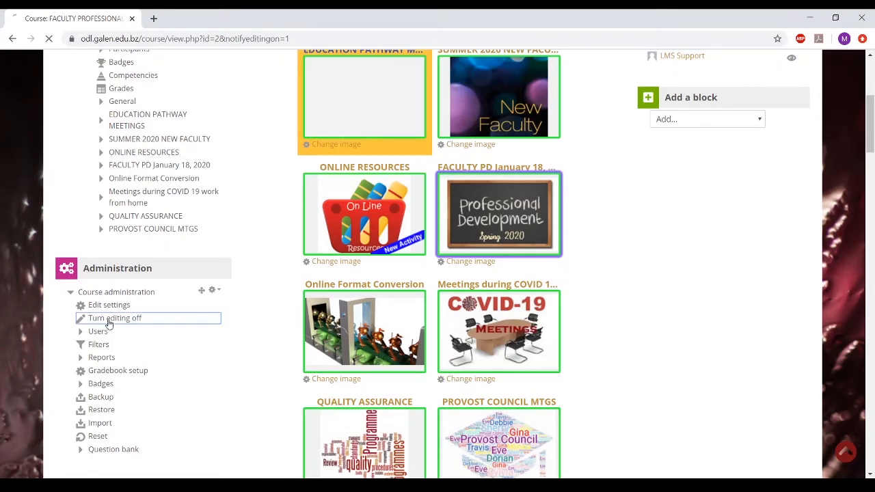
{"action": "left_click", "coordinate": [115, 318]}
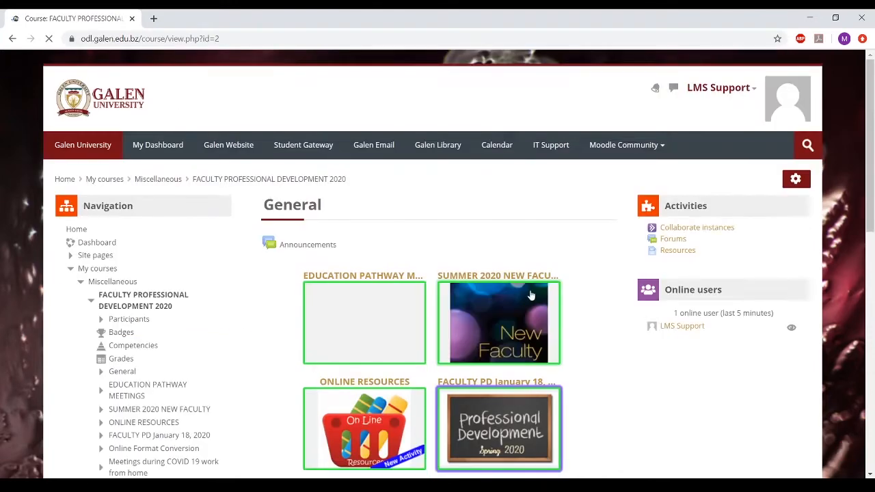
{"action": "scroll", "scroll_direction": "down", "scroll_amount": 3}
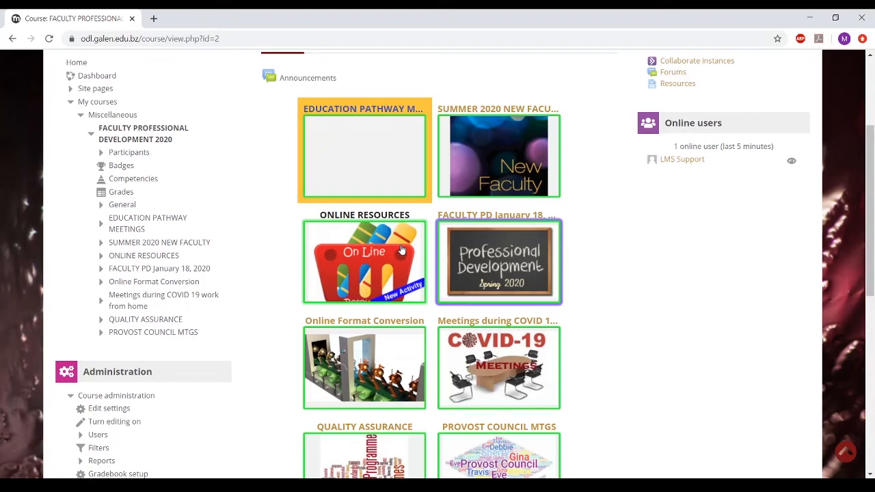
- Open Online Tutorial under ONLINE RESOURCES, copy its main guest link, and return to Session
{"action": "left_click", "coordinate": [364, 262]}
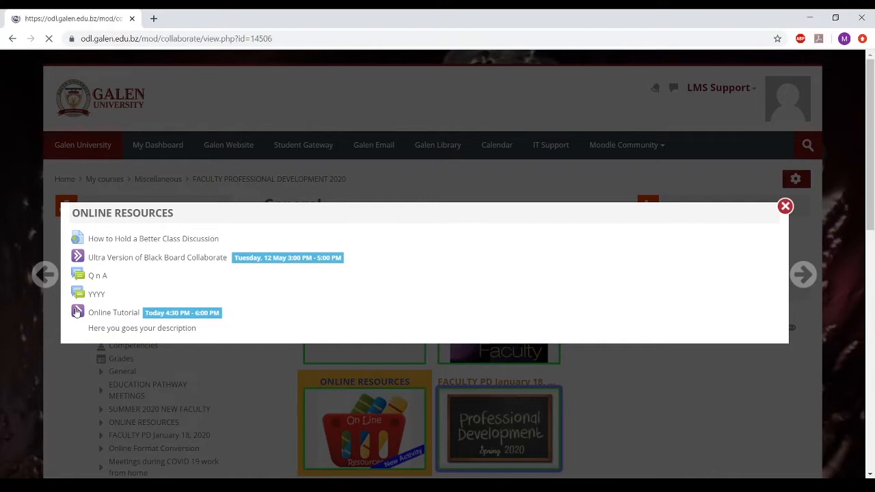
{"action": "left_click", "coordinate": [113, 313]}
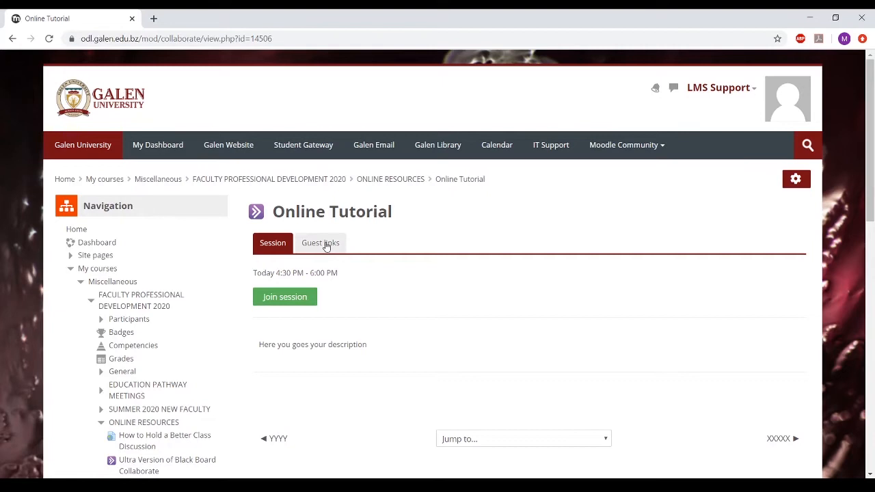
{"action": "left_click", "coordinate": [320, 242]}
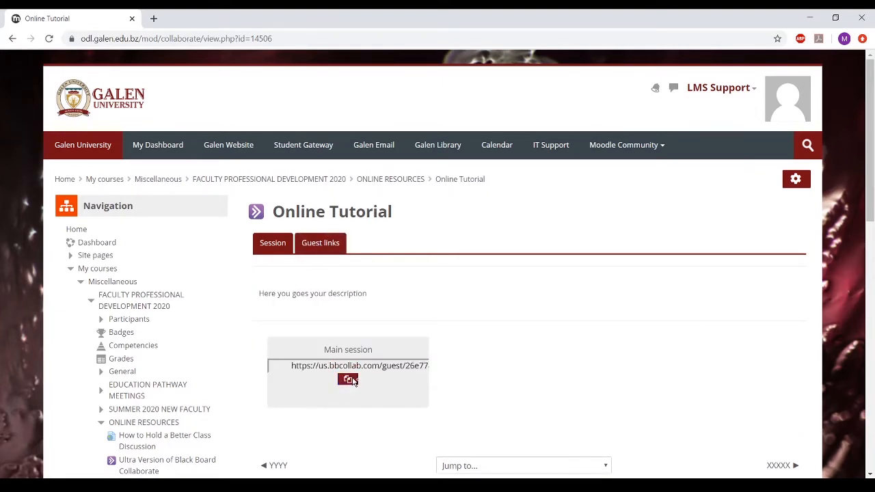
{"action": "left_click", "coordinate": [348, 380]}
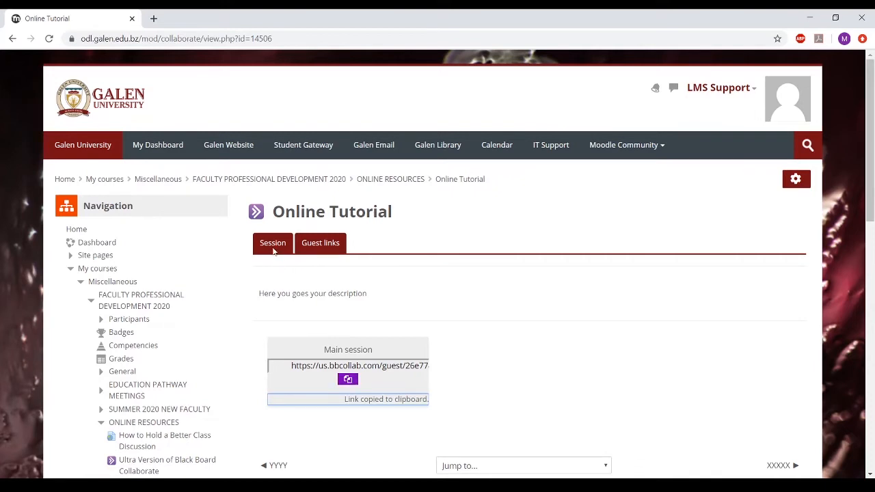
{"action": "left_click", "coordinate": [359, 366]}
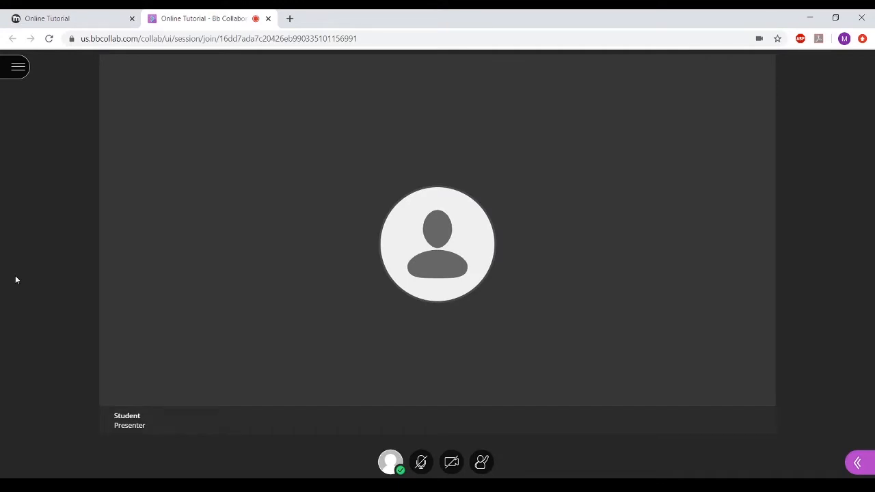
{"action": "mouse_move", "coordinate": [13, 115]}
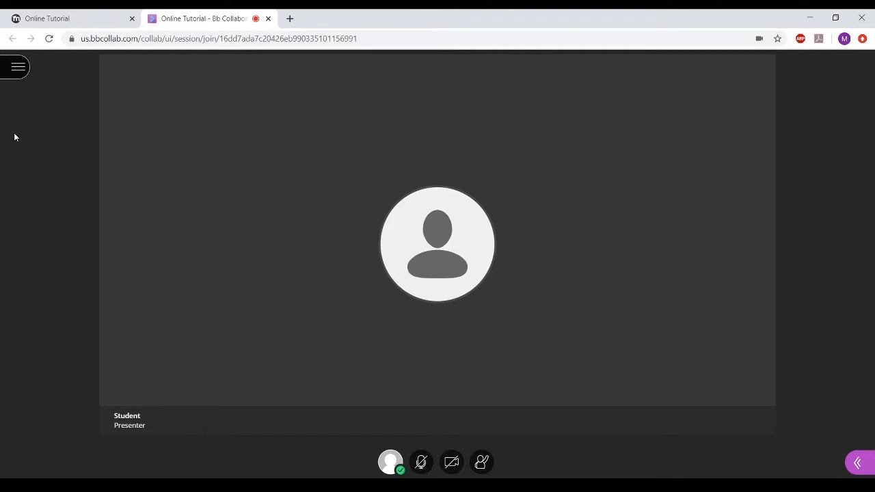
{"action": "mouse_move", "coordinate": [12, 93]}
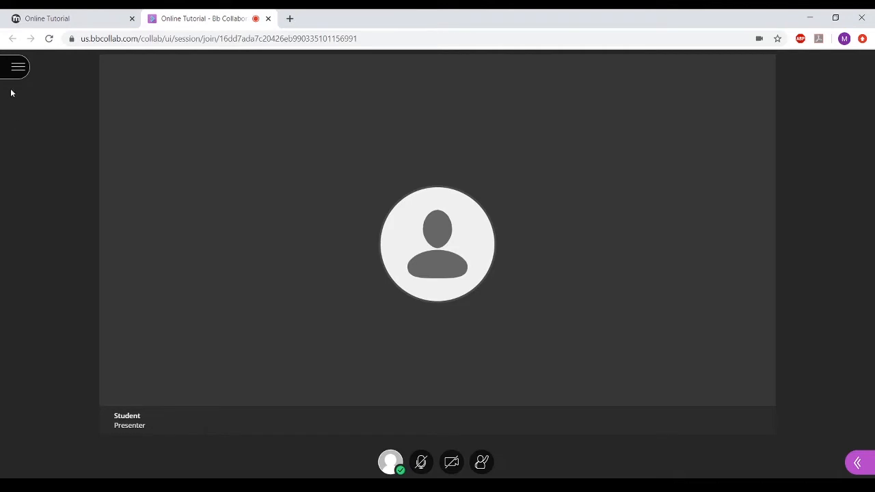
- Start recording the Online Tutorial session and turn microphone sharing on, then mute it
{"action": "left_click", "coordinate": [17, 66]}
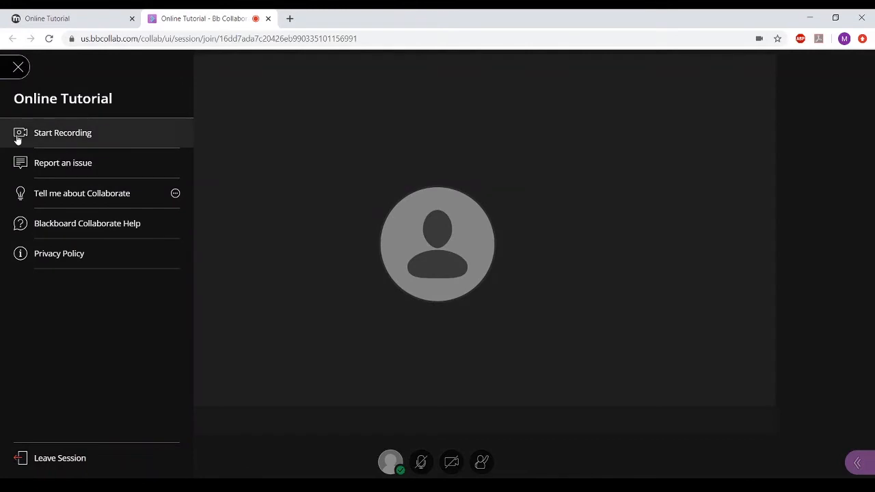
{"action": "left_click", "coordinate": [62, 132]}
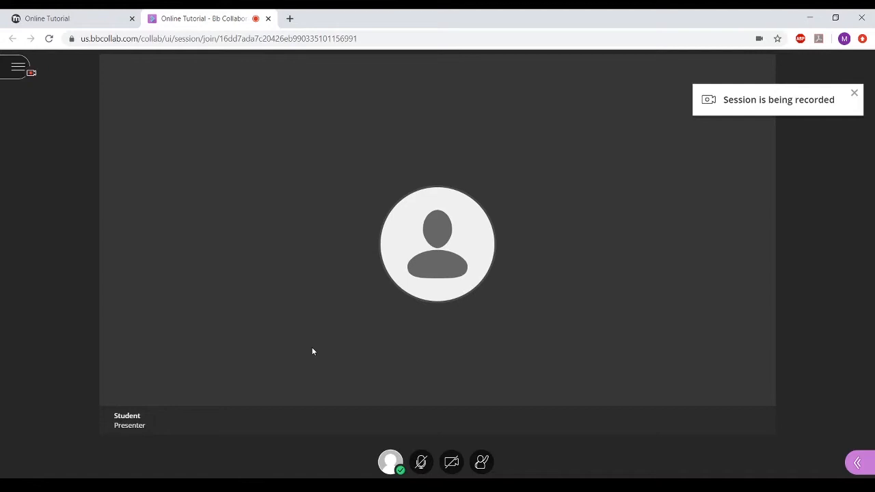
{"action": "mouse_move", "coordinate": [375, 461]}
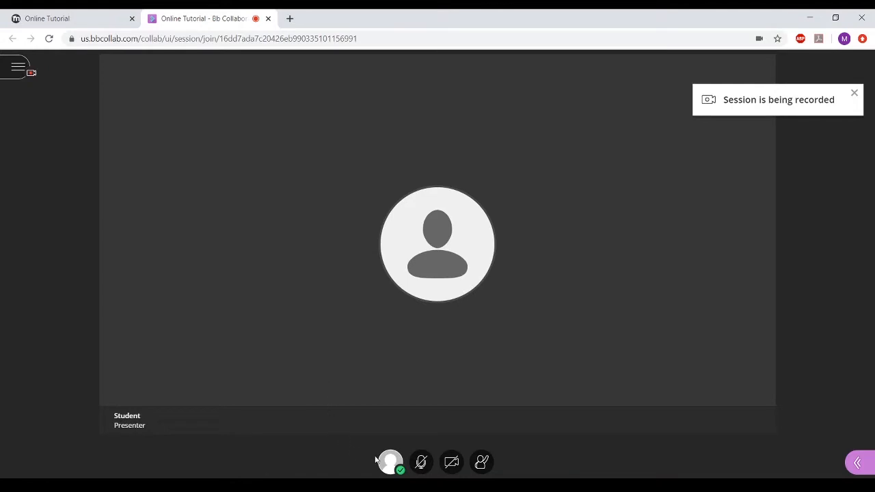
{"action": "mouse_move", "coordinate": [421, 462]}
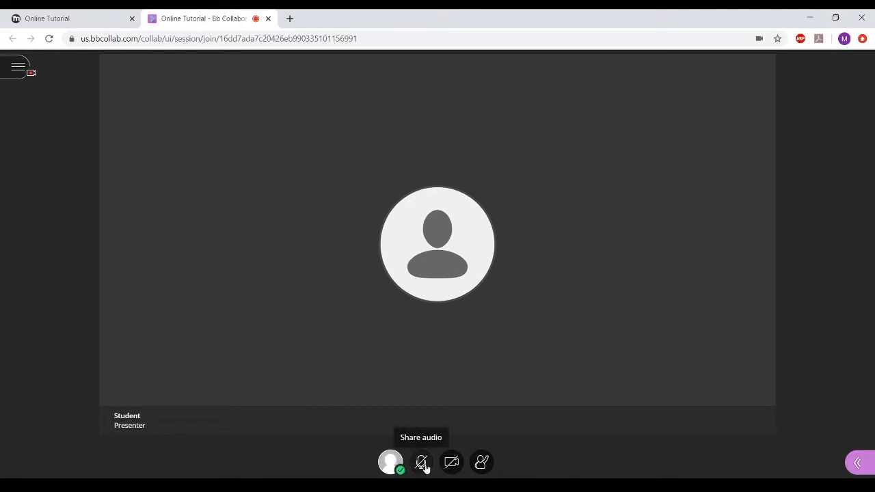
{"action": "left_click", "coordinate": [422, 462]}
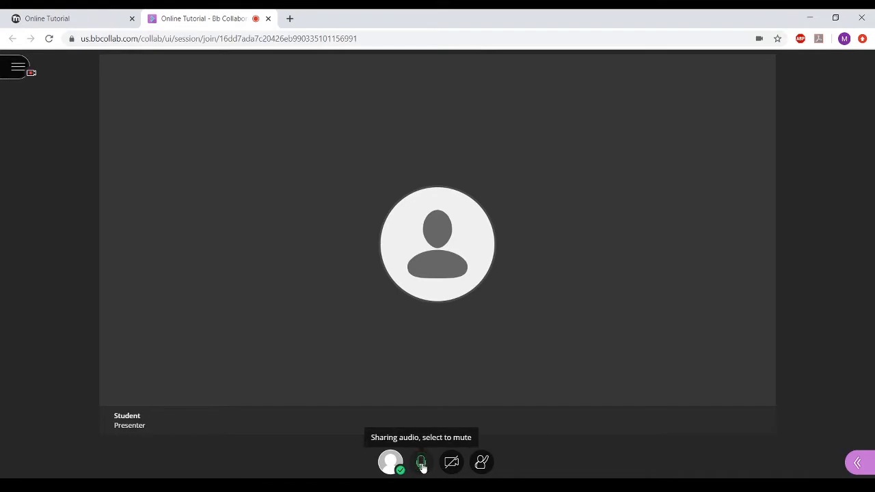
{"action": "left_click", "coordinate": [422, 462]}
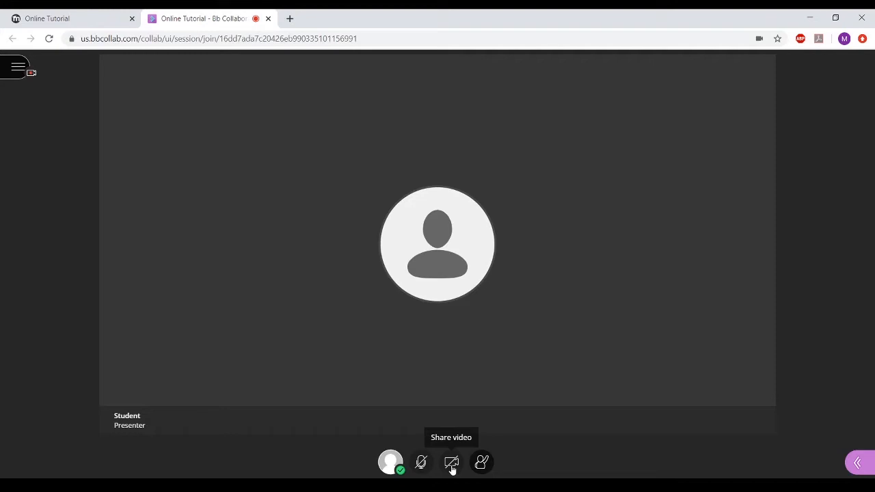
{"action": "mouse_move", "coordinate": [481, 462]}
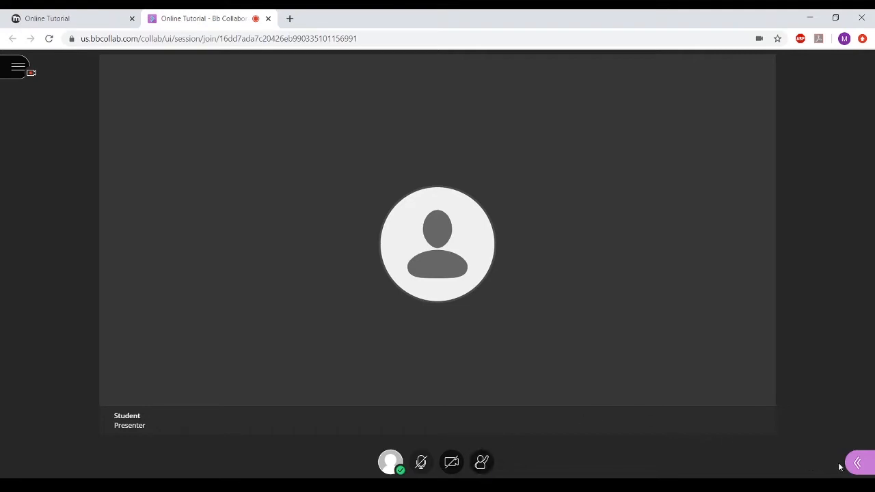
{"action": "mouse_move", "coordinate": [858, 462]}
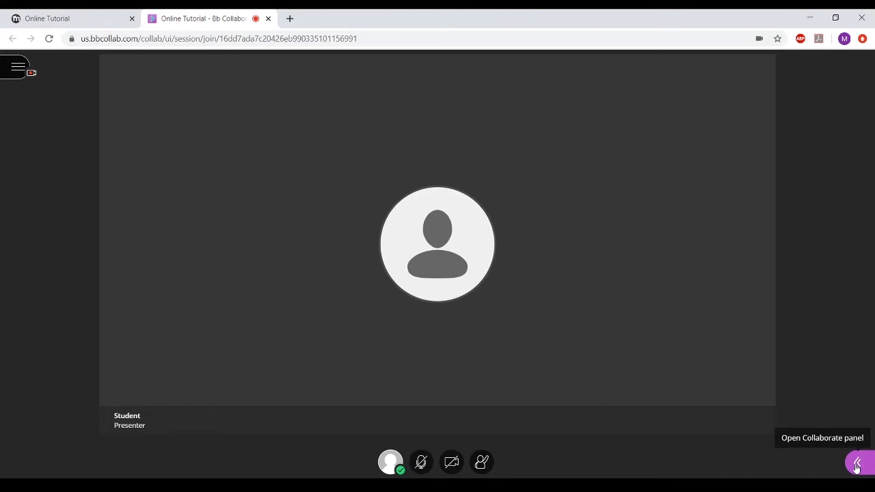
- Review the two session attendees and post 'Hello' in the group chat
{"action": "left_click", "coordinate": [856, 462]}
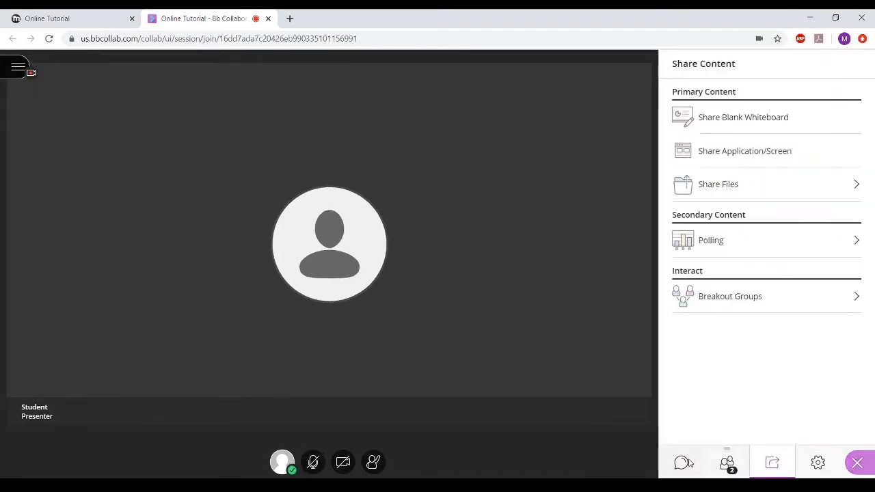
{"action": "mouse_move", "coordinate": [727, 463]}
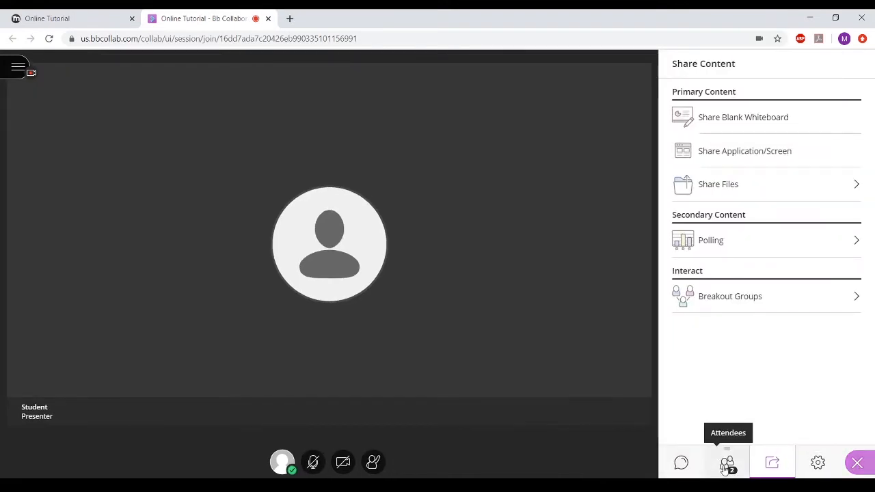
{"action": "left_click", "coordinate": [726, 463]}
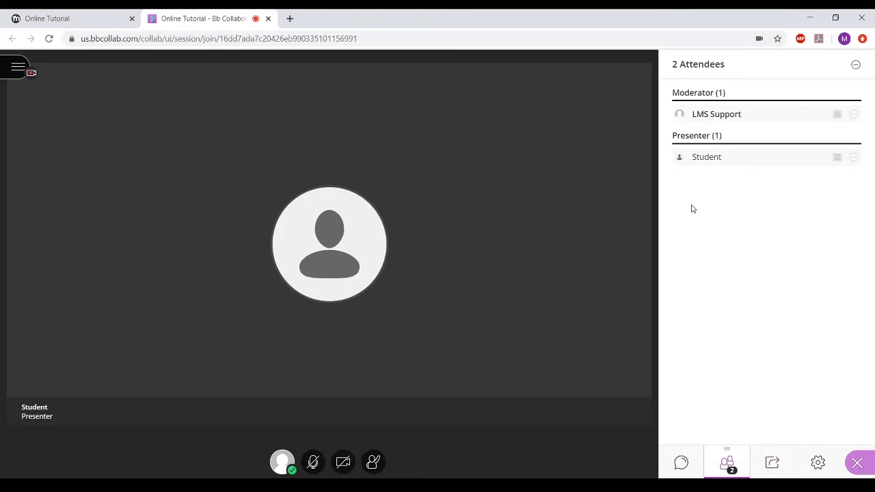
{"action": "mouse_move", "coordinate": [725, 162]}
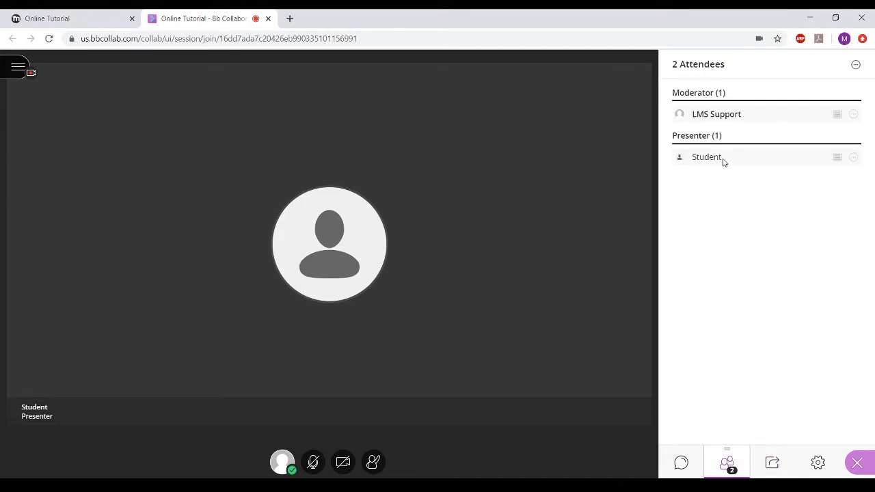
{"action": "mouse_move", "coordinate": [708, 159]}
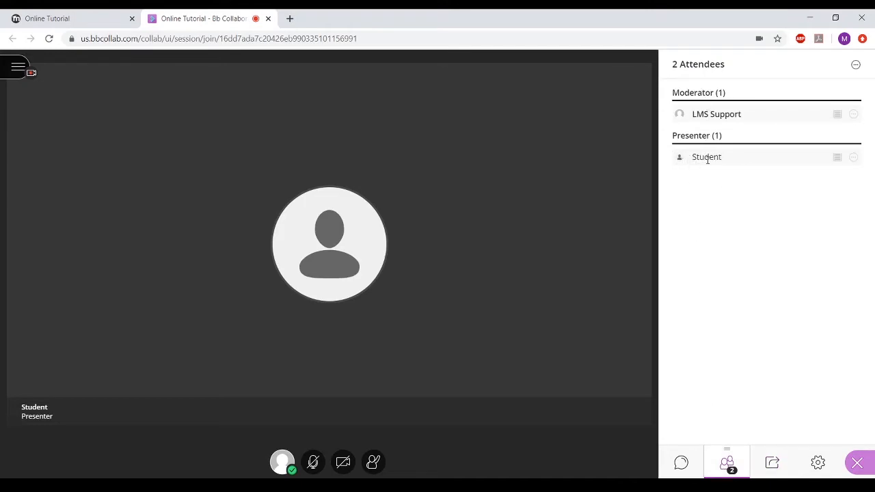
{"action": "mouse_move", "coordinate": [725, 162]}
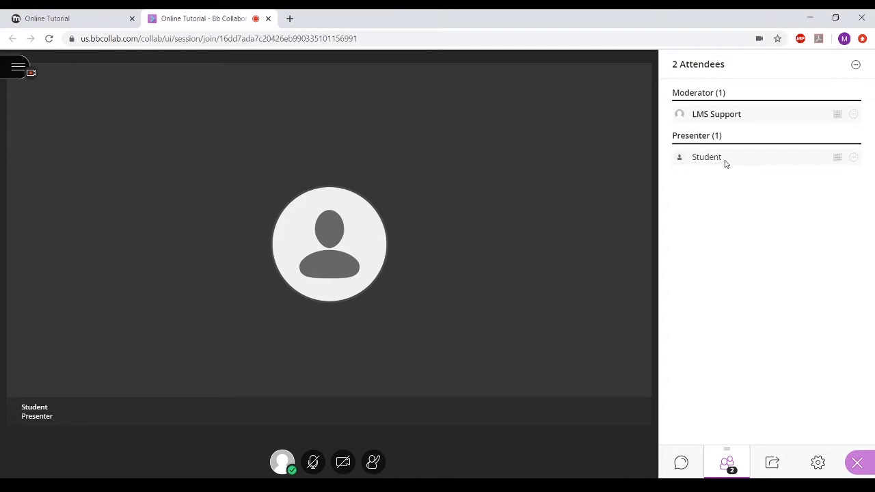
{"action": "mouse_move", "coordinate": [681, 463]}
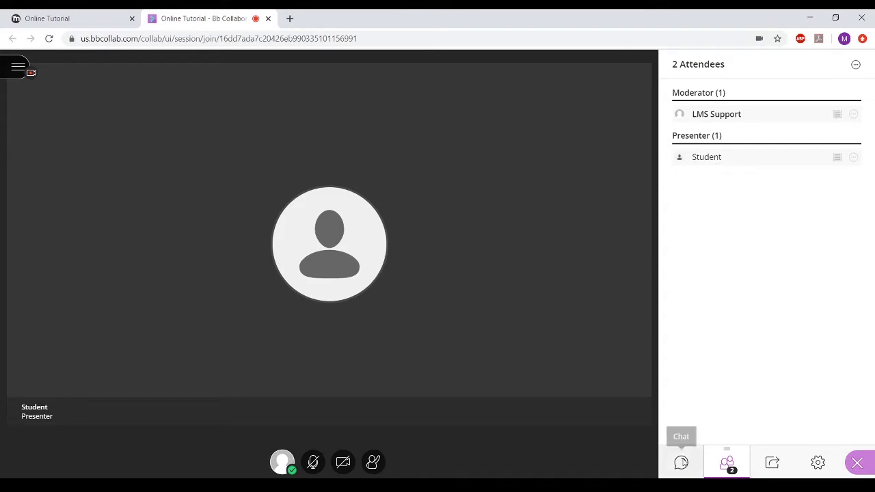
{"action": "left_click", "coordinate": [681, 463]}
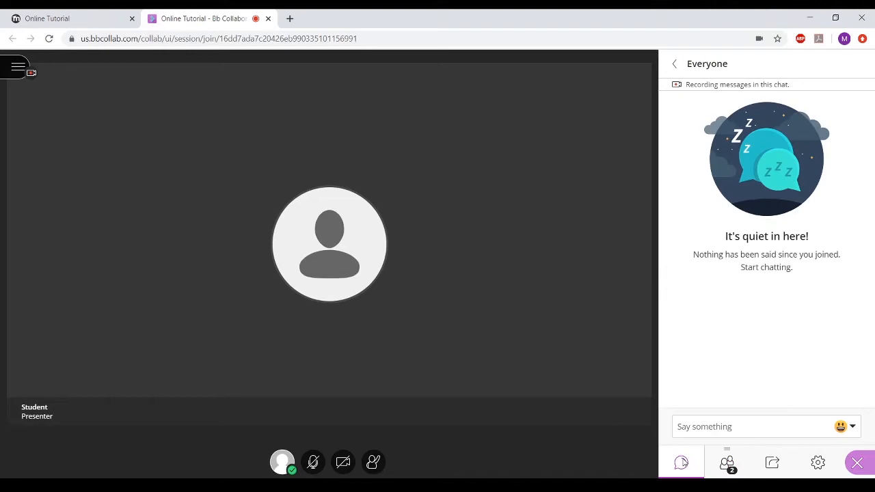
{"action": "type", "text": "Hell"}
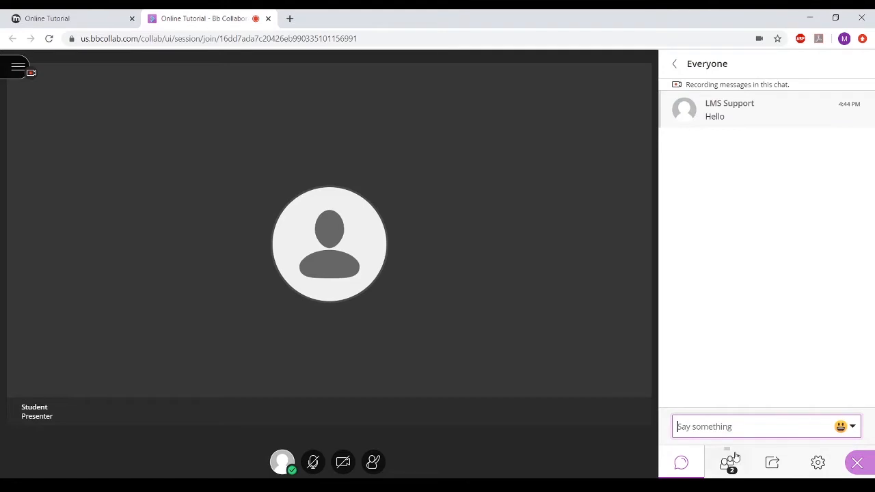
{"action": "mouse_move", "coordinate": [772, 463]}
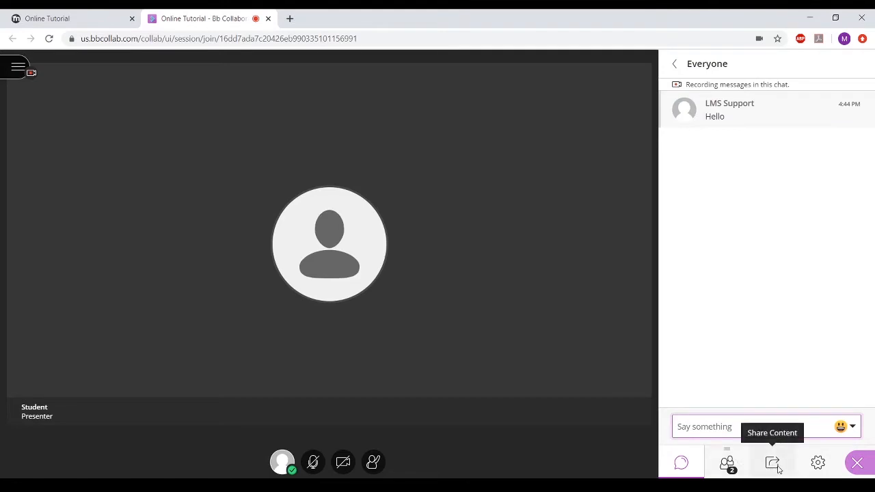
- Replace the shared PDF with a blank whiteboard, draw and clear a test line, then view colours
{"action": "left_click", "coordinate": [772, 463]}
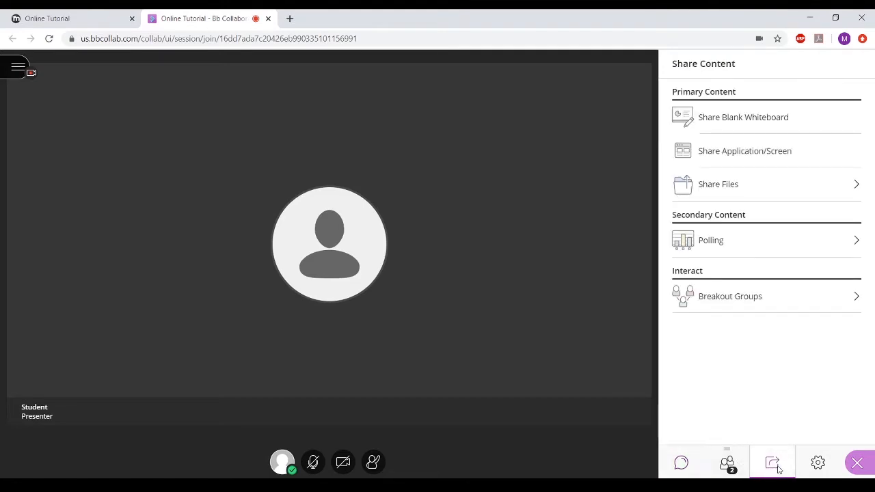
{"action": "mouse_move", "coordinate": [715, 117]}
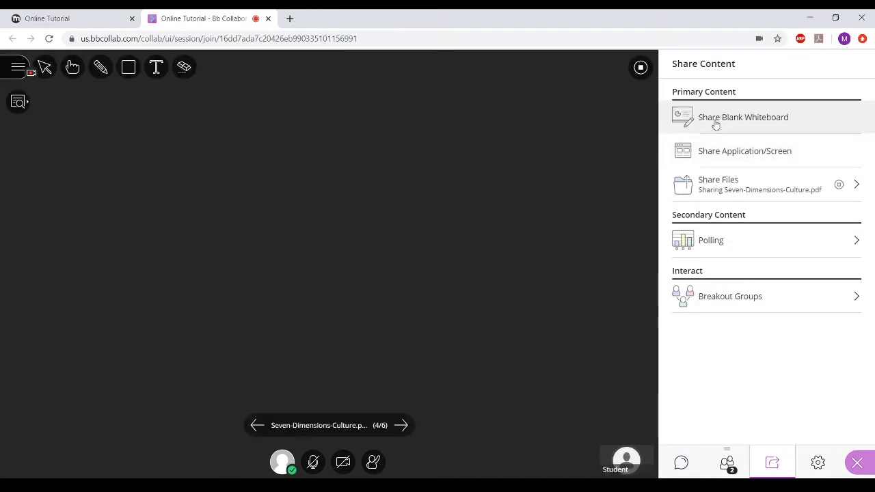
{"action": "left_click", "coordinate": [744, 117]}
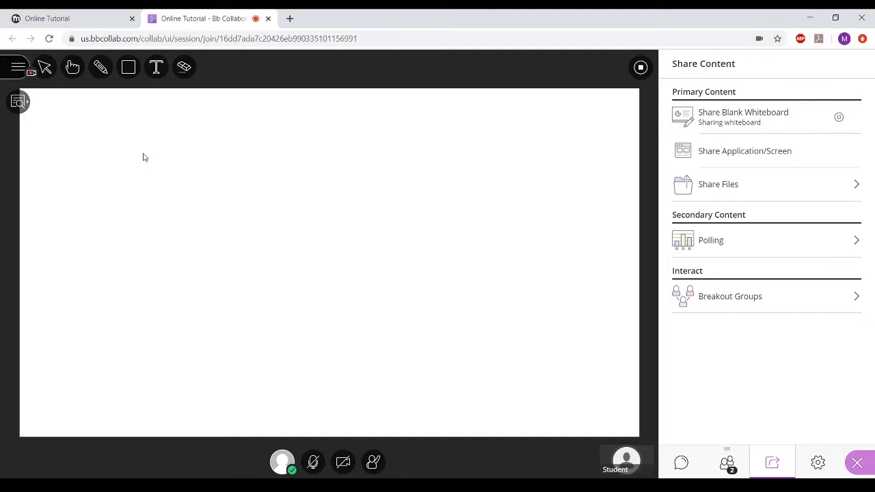
{"action": "mouse_move", "coordinate": [72, 67]}
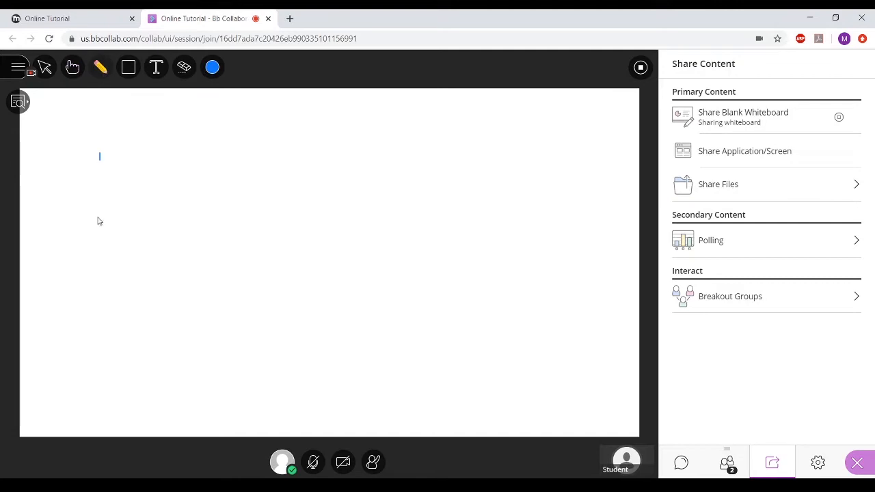
{"action": "left_click_drag", "start_coordinate": [99, 156], "coordinate": [246, 202]}
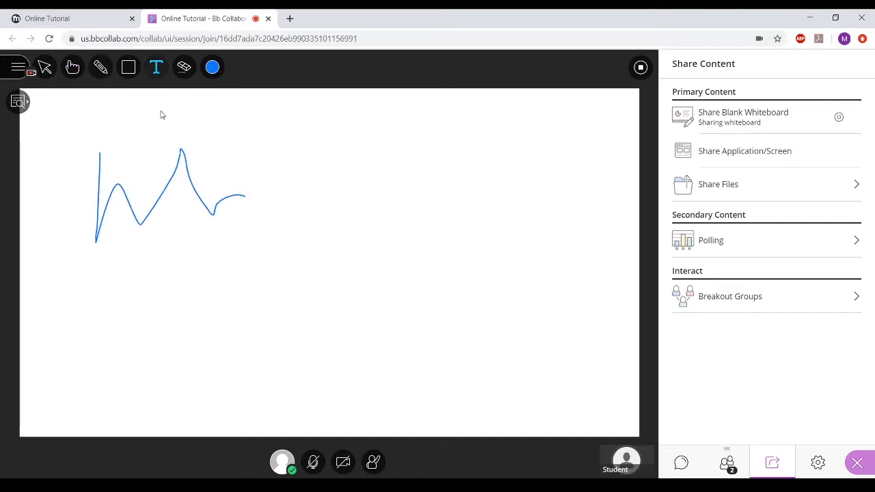
{"action": "left_click", "coordinate": [184, 67]}
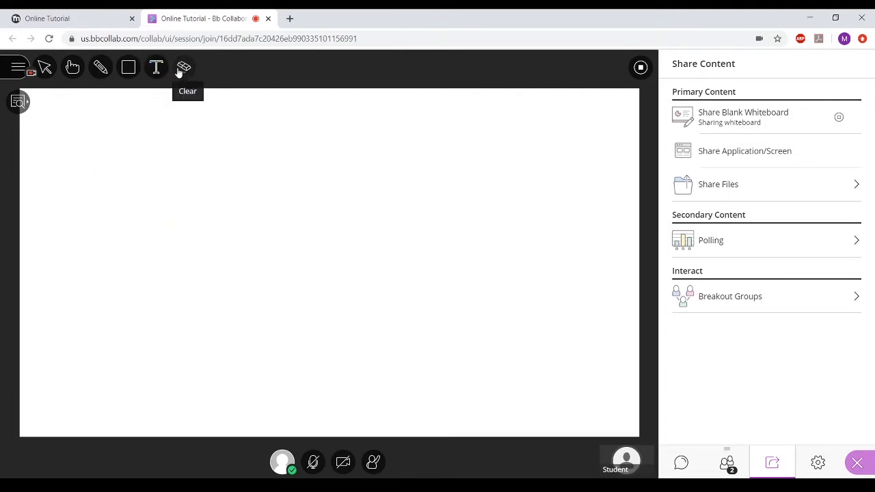
{"action": "left_click", "coordinate": [212, 67]}
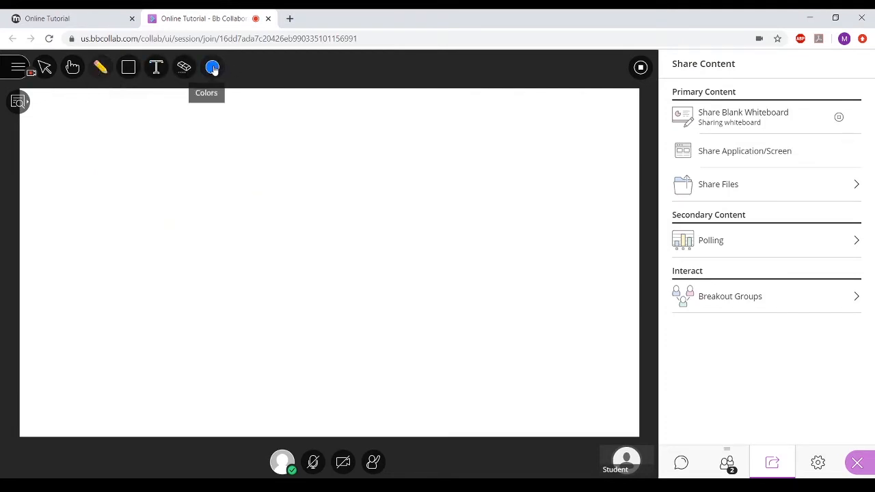
{"action": "mouse_move", "coordinate": [748, 156]}
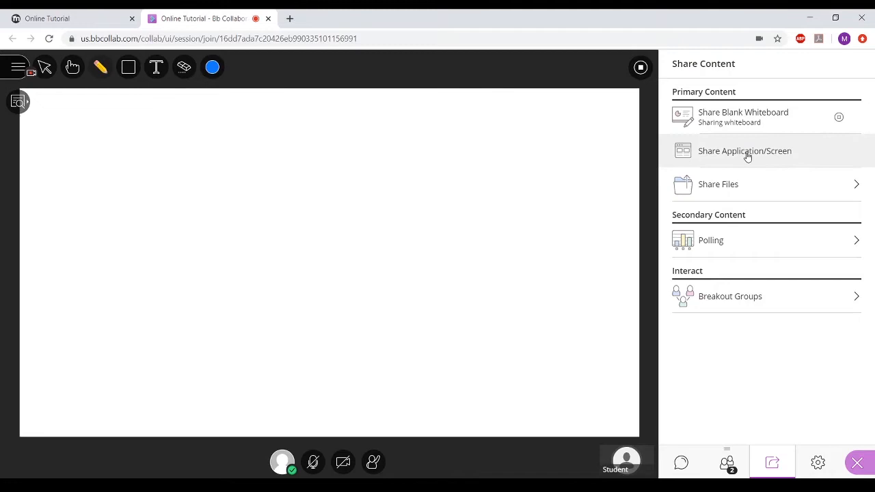
{"action": "left_click", "coordinate": [744, 150]}
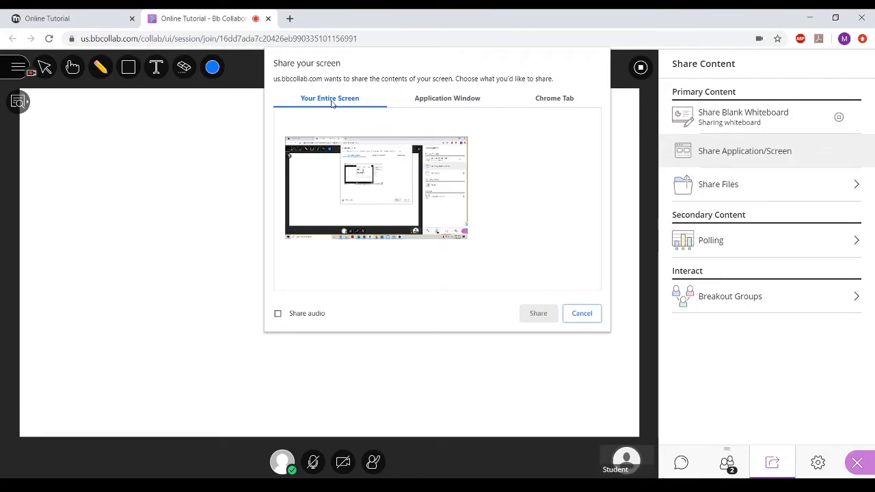
{"action": "mouse_move", "coordinate": [440, 102]}
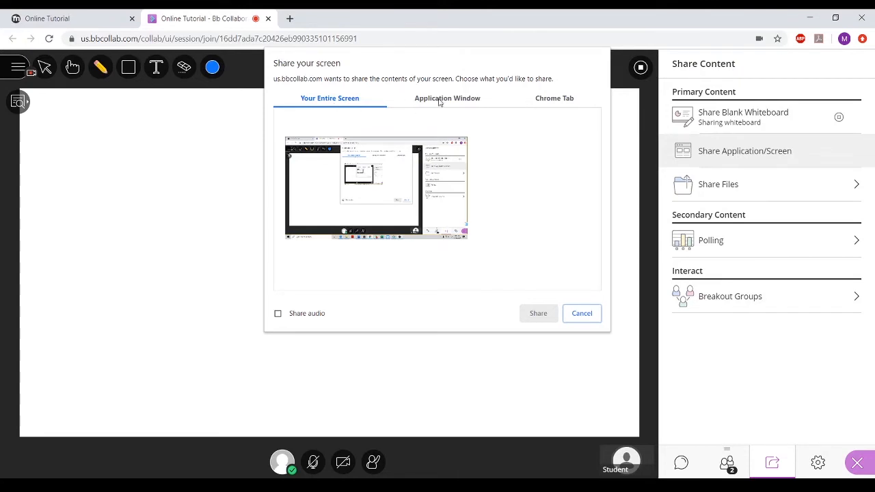
{"action": "left_click", "coordinate": [448, 97]}
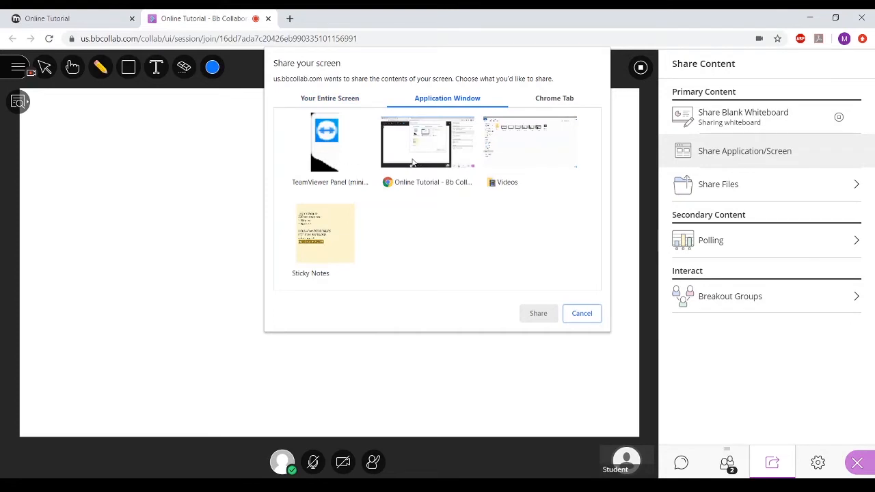
{"action": "left_click", "coordinate": [427, 141]}
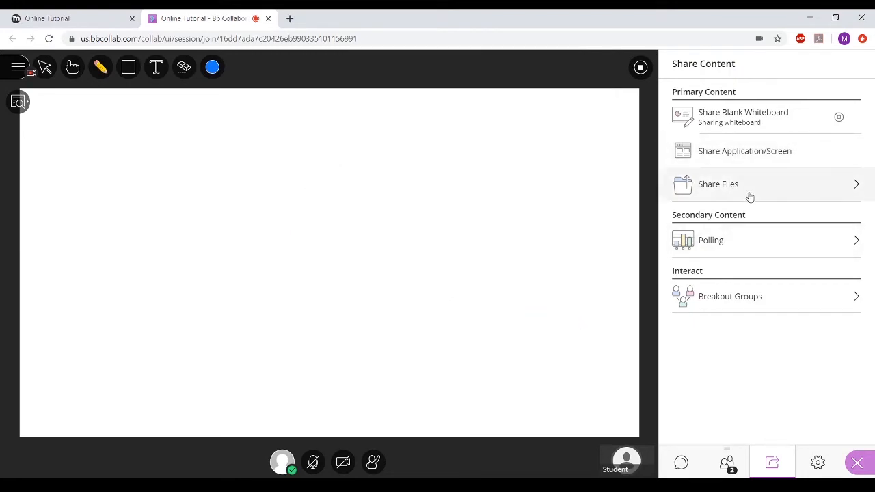
- Add Online Tutoring.pptx to the room's files and share slide 01, 'COMM-100 Review'
{"action": "left_click", "coordinate": [718, 184]}
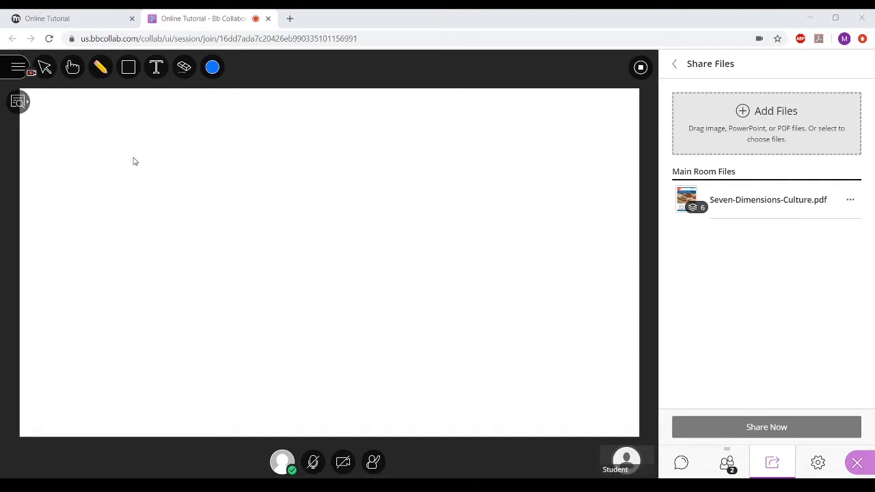
{"action": "mouse_move", "coordinate": [138, 182]}
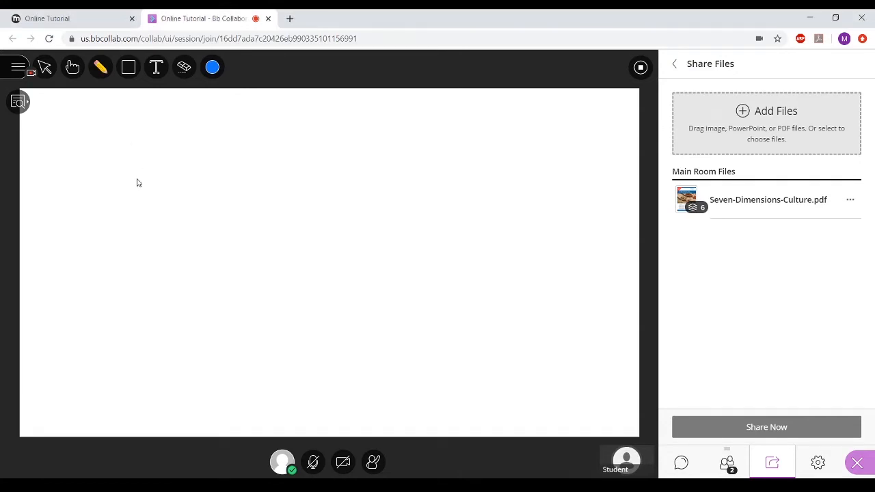
{"action": "left_click", "coordinate": [766, 111]}
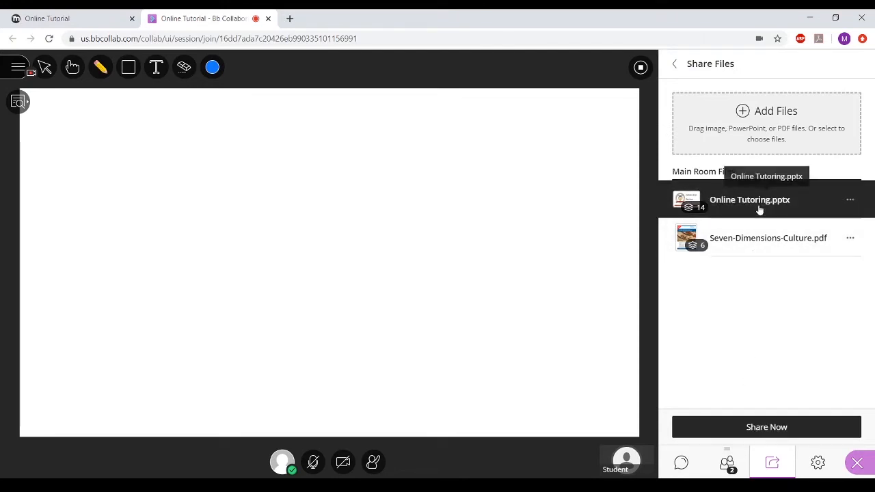
{"action": "left_click", "coordinate": [749, 199]}
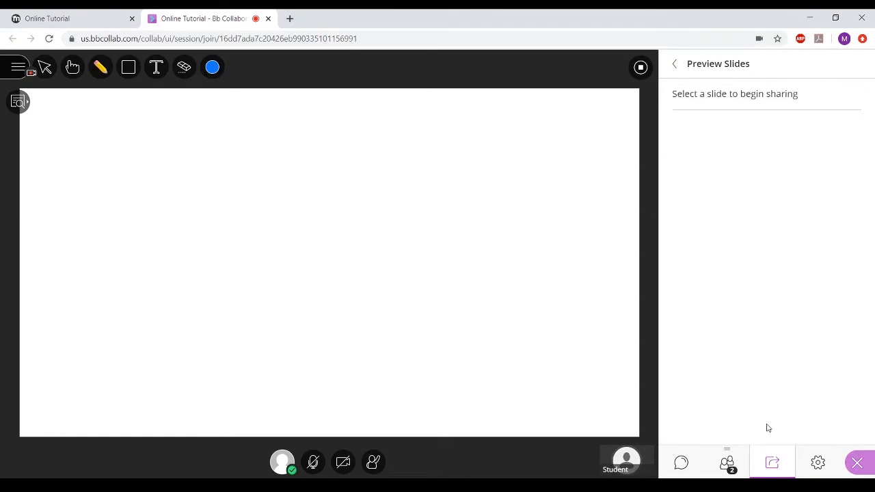
{"action": "left_click", "coordinate": [772, 463]}
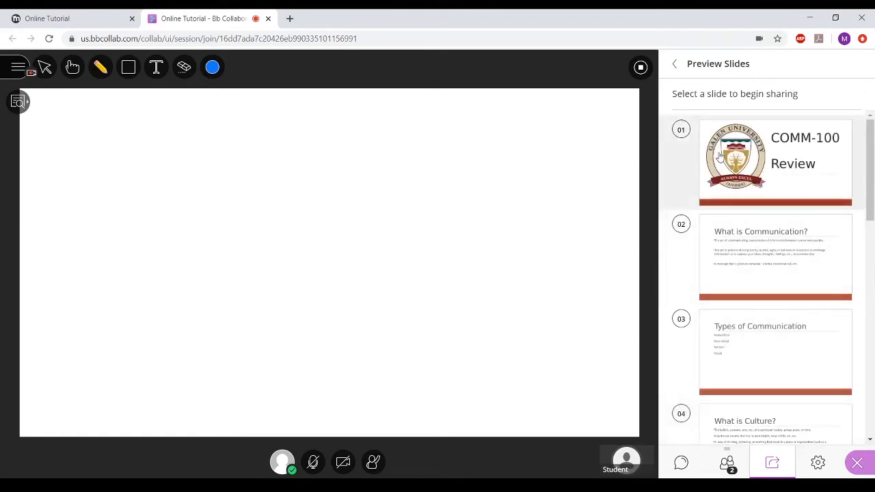
{"action": "left_click", "coordinate": [776, 162]}
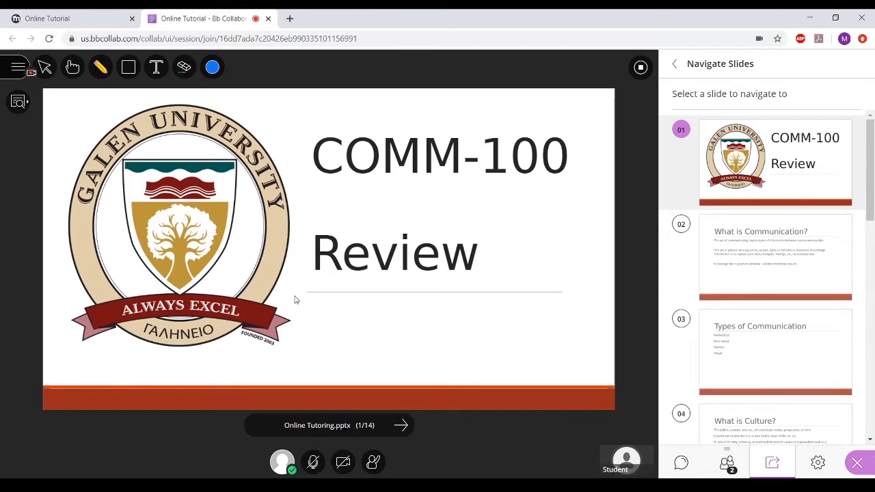
{"action": "mouse_move", "coordinate": [450, 255]}
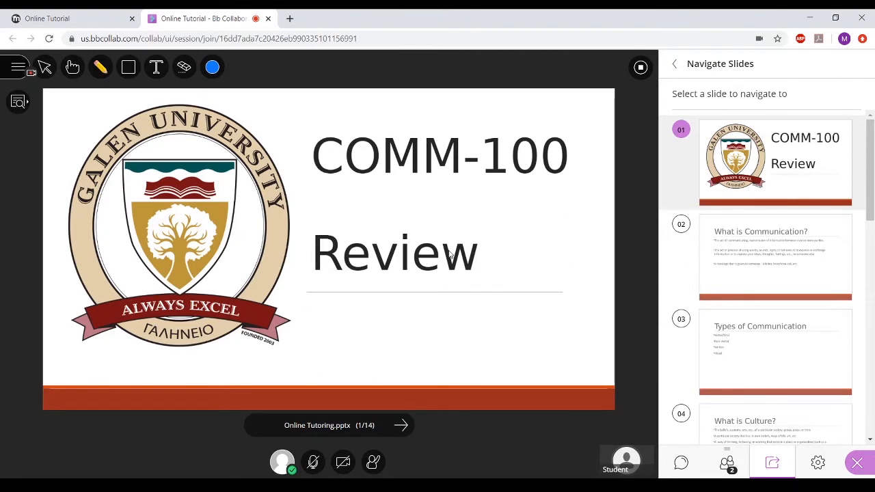
{"action": "mouse_move", "coordinate": [664, 77]}
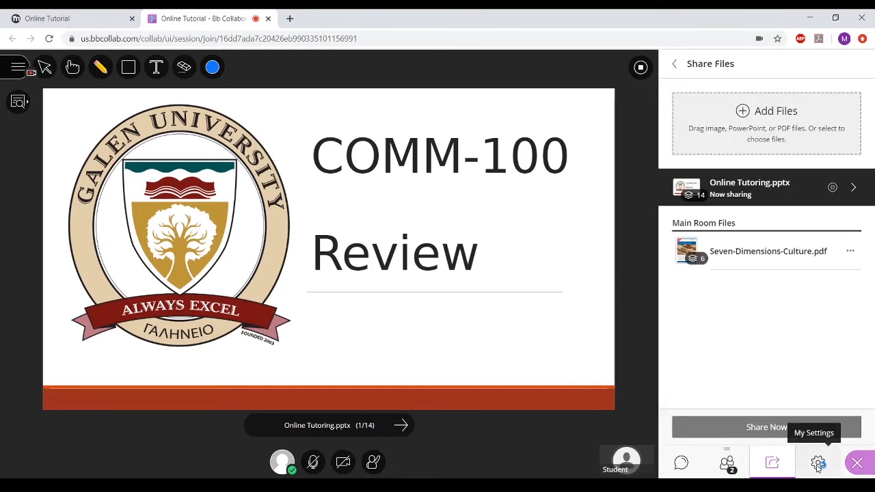
- In My Settings, raise speaker volume to 100% and confirm microphone and camera both work
{"action": "left_click", "coordinate": [818, 462]}
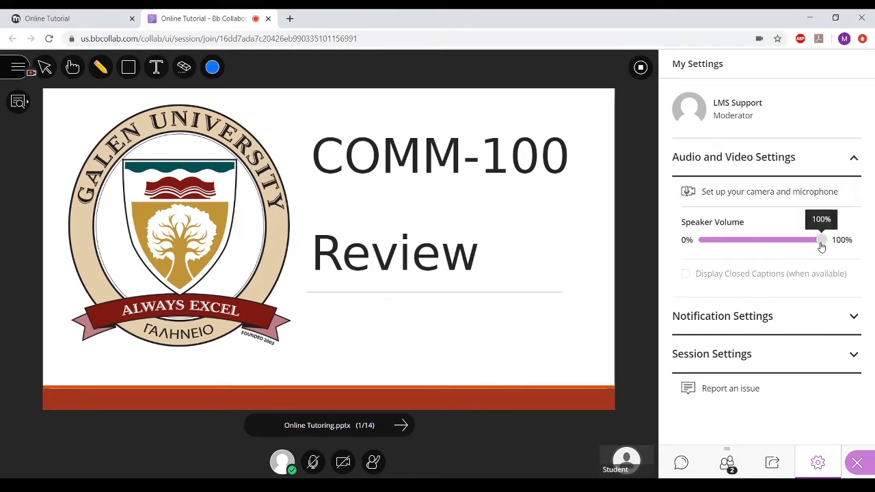
{"action": "left_click_drag", "start_coordinate": [821, 239], "coordinate": [786, 240]}
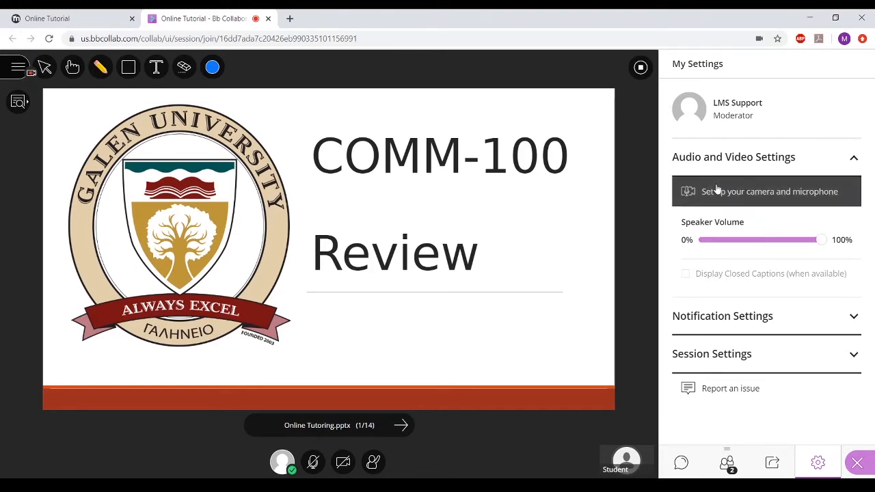
{"action": "left_click", "coordinate": [766, 191]}
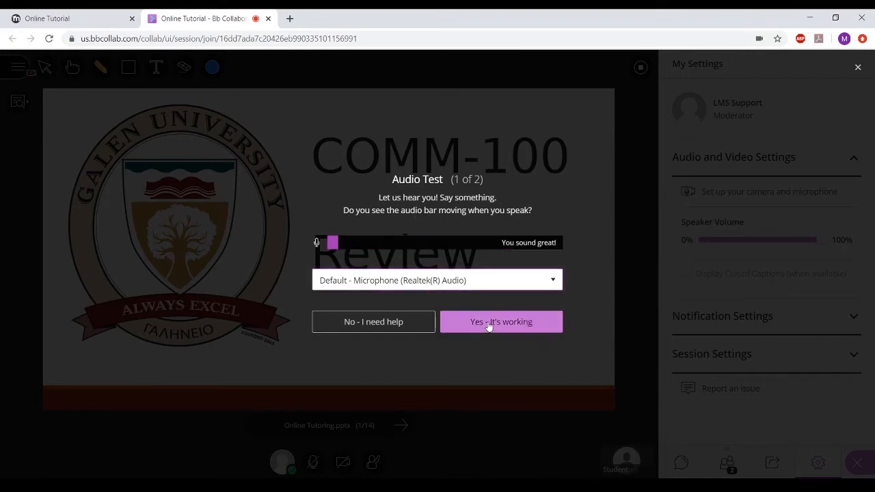
{"action": "left_click", "coordinate": [500, 321]}
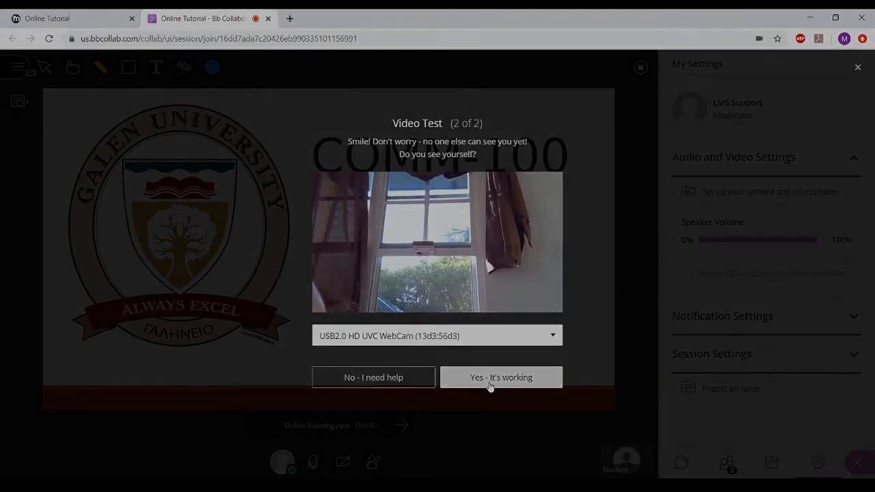
{"action": "left_click", "coordinate": [500, 377]}
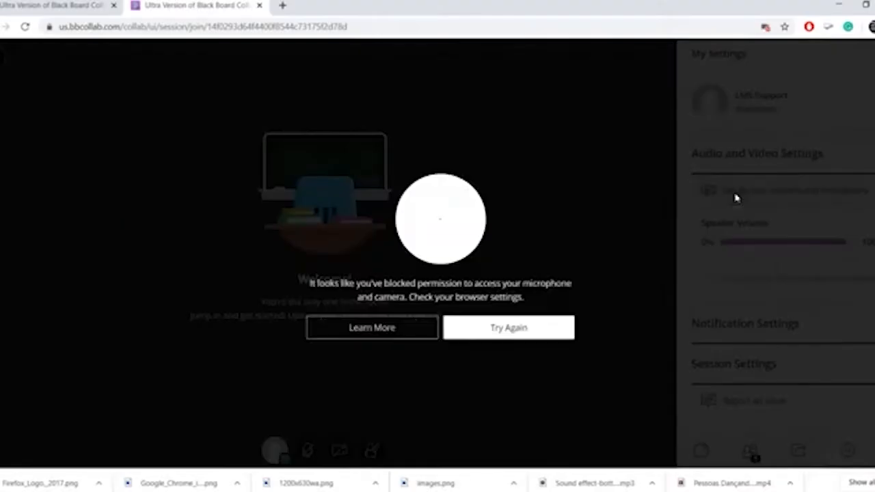
{"action": "left_click", "coordinate": [508, 328]}
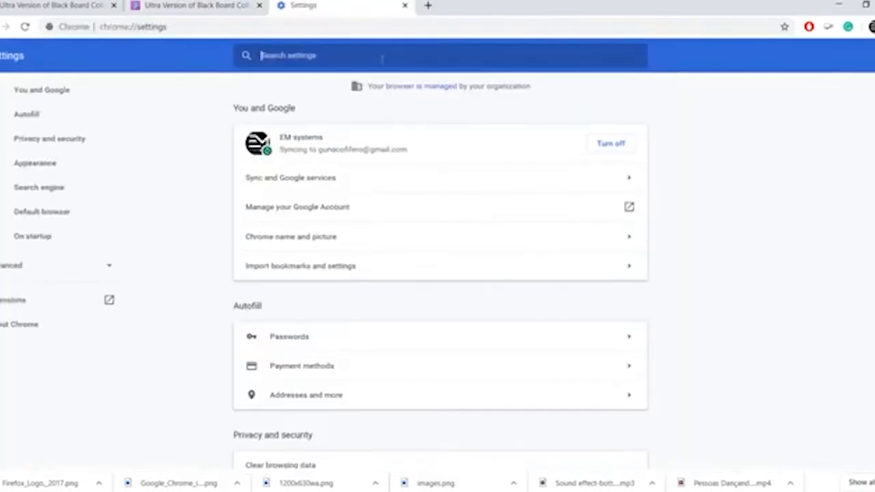
- Search Chrome settings for 'microphone' and switch us.bbcollab.com to Allow
{"action": "type", "text": "mic"}
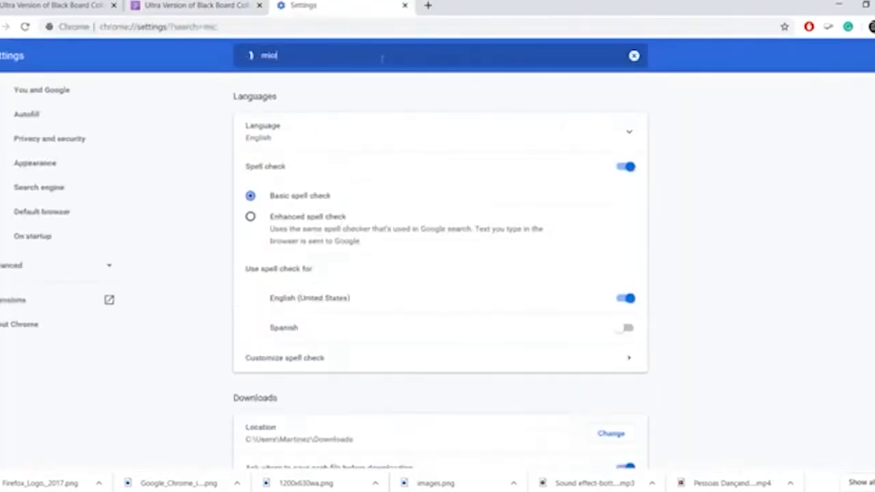
{"action": "type", "text": "microphone"}
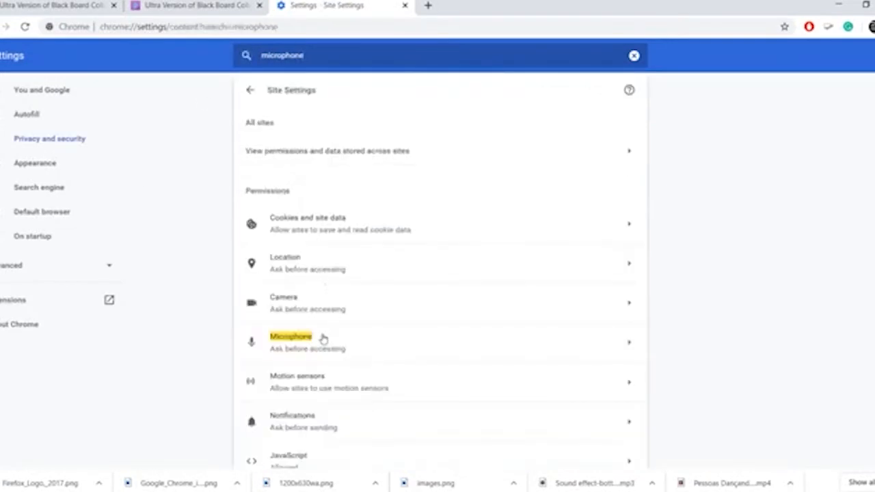
{"action": "left_click", "coordinate": [290, 342]}
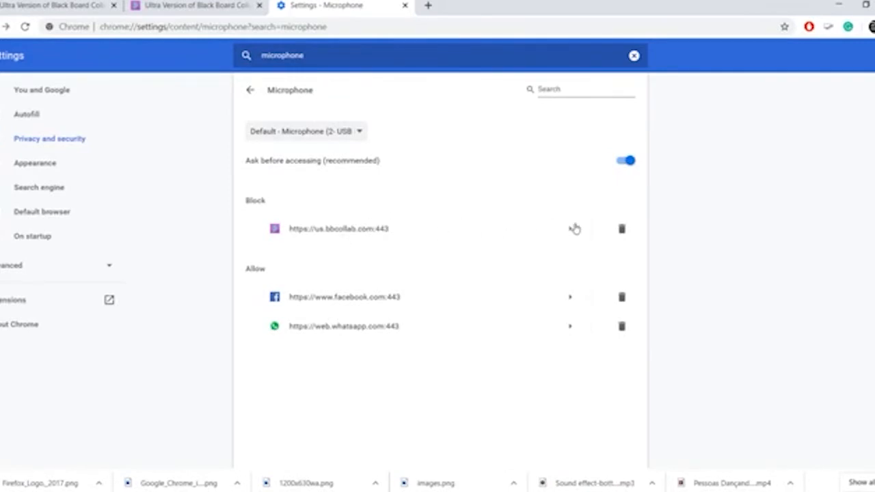
{"action": "mouse_move", "coordinate": [453, 234]}
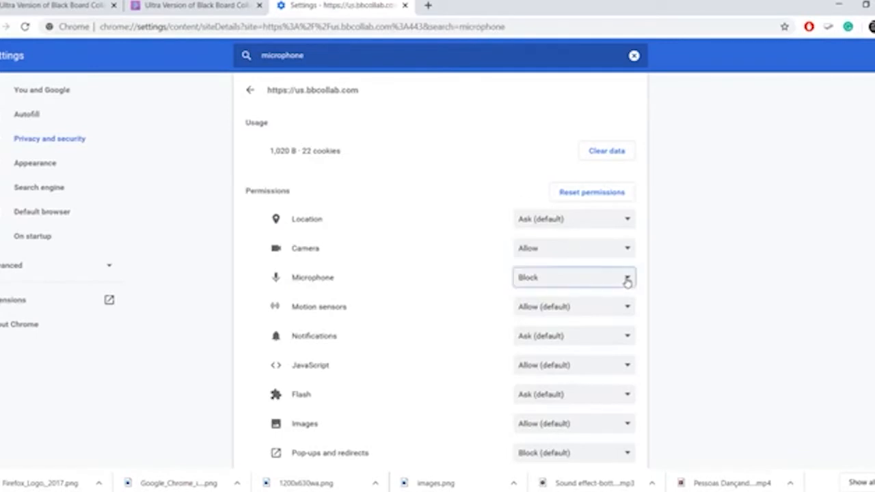
{"action": "scroll", "scroll_direction": "down", "scroll_amount": 3}
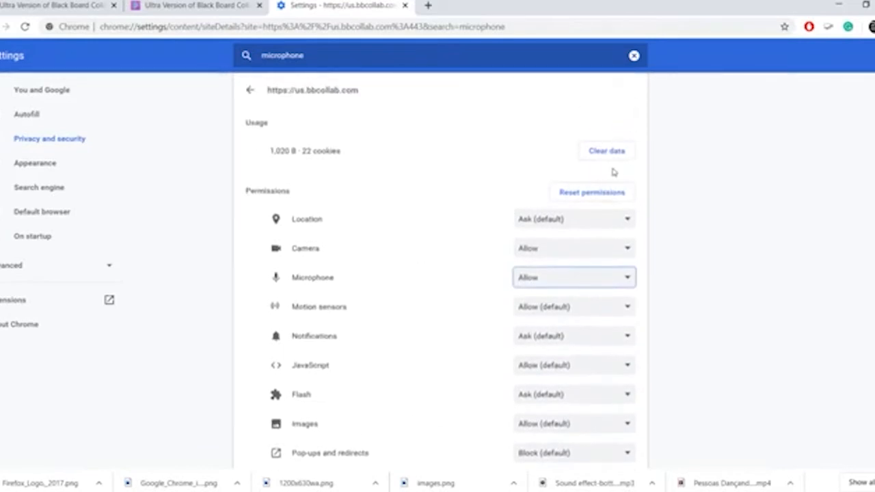
{"action": "left_click", "coordinate": [312, 276]}
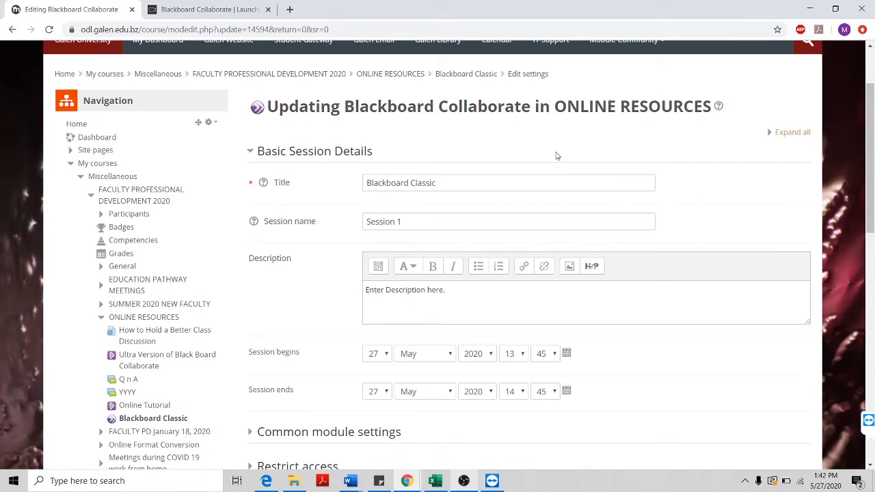
- Submit the Blackboard Classic edit form with Save and return to course
{"action": "scroll", "scroll_direction": "down", "scroll_amount": 3}
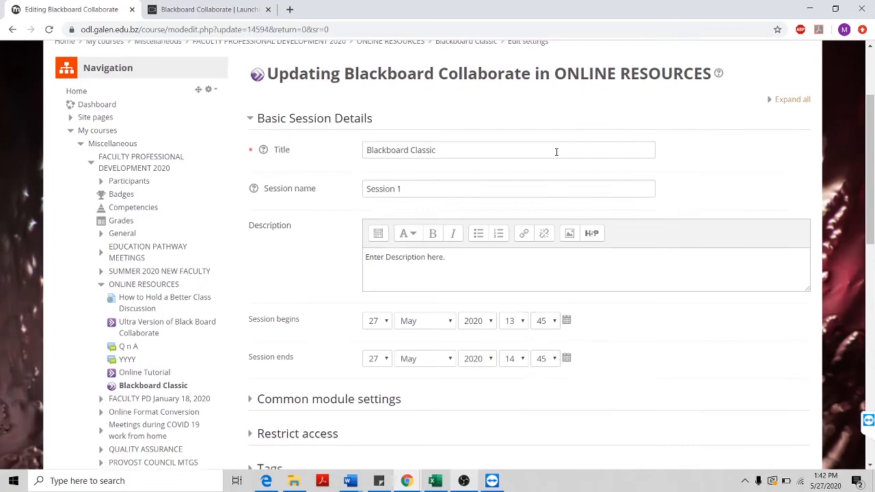
{"action": "scroll", "scroll_direction": "down", "scroll_amount": 3}
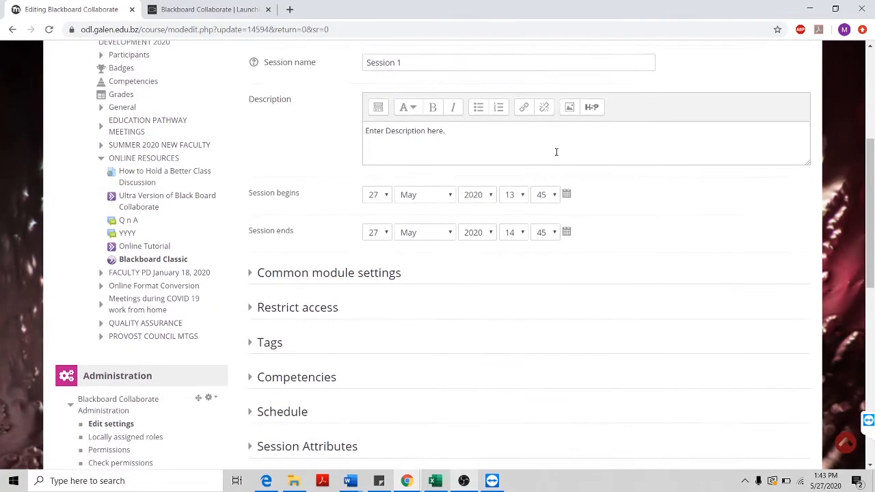
{"action": "scroll", "scroll_direction": "down", "scroll_amount": 3}
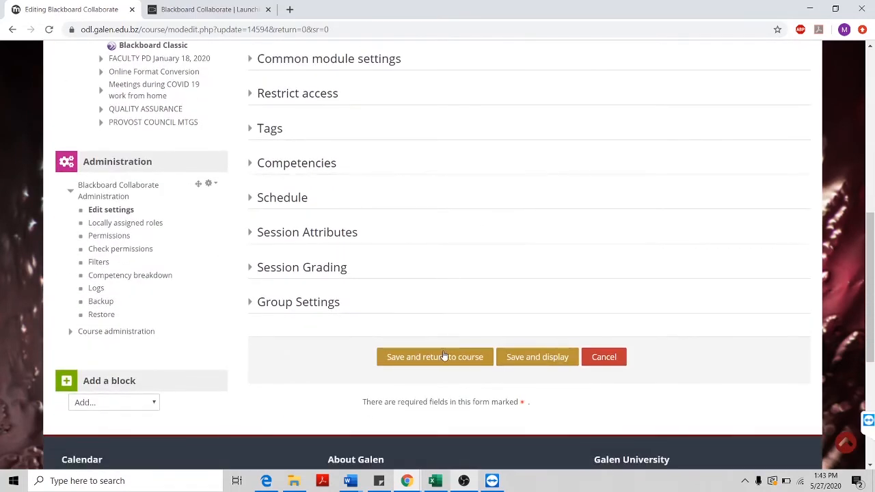
{"action": "left_click", "coordinate": [435, 357]}
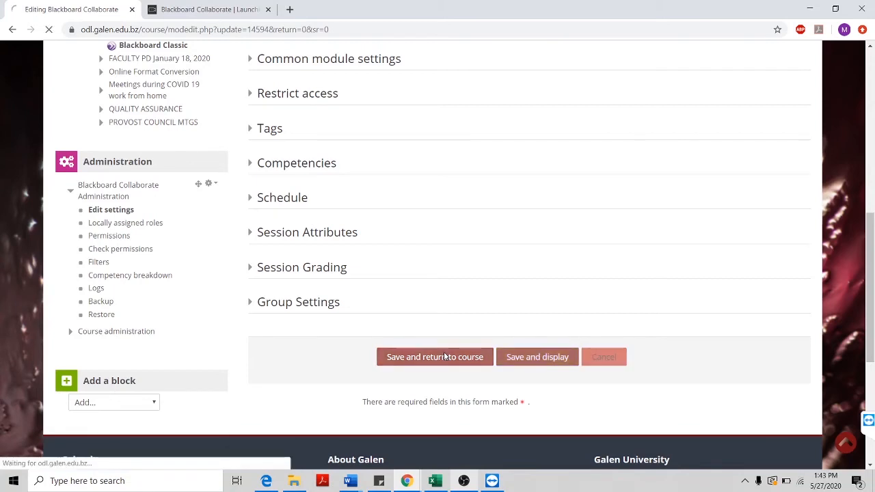
{"action": "left_click", "coordinate": [435, 357]}
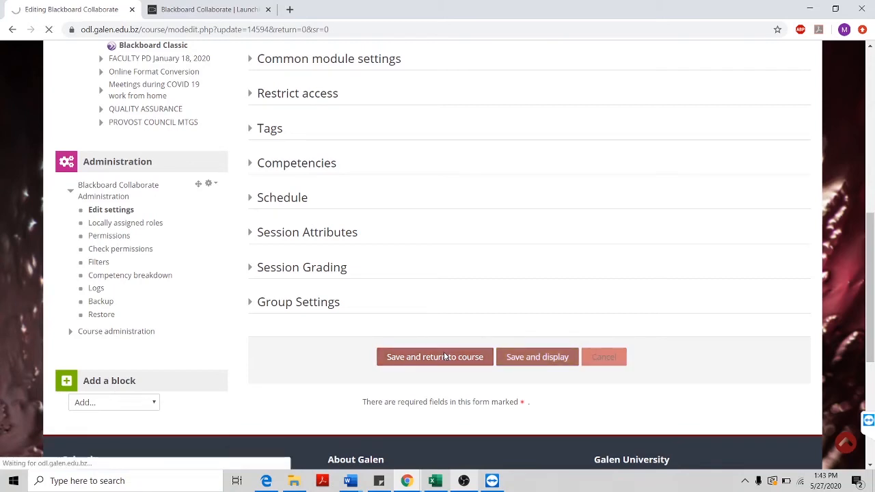
{"action": "left_click", "coordinate": [435, 357]}
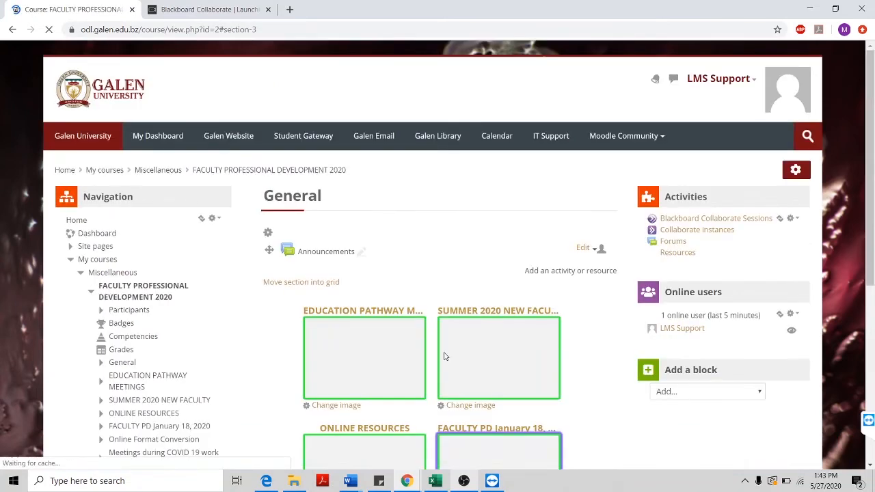
- Use Turn editing off under Course administration in the Administration block
{"action": "scroll", "scroll_direction": "down", "scroll_amount": 3}
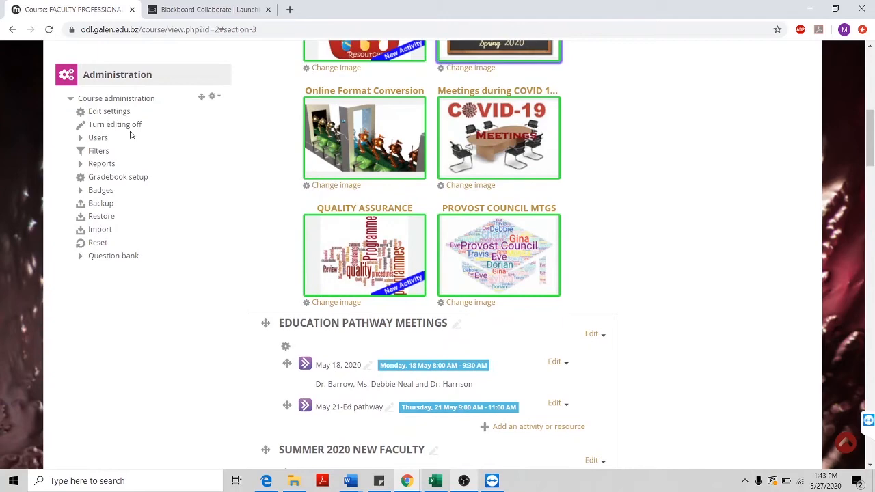
{"action": "left_click", "coordinate": [115, 124]}
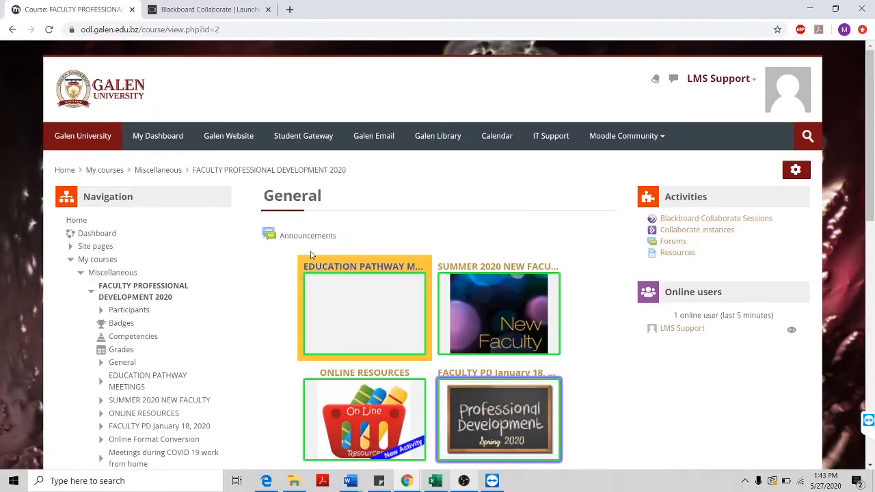
{"action": "scroll", "scroll_direction": "down", "scroll_amount": 3}
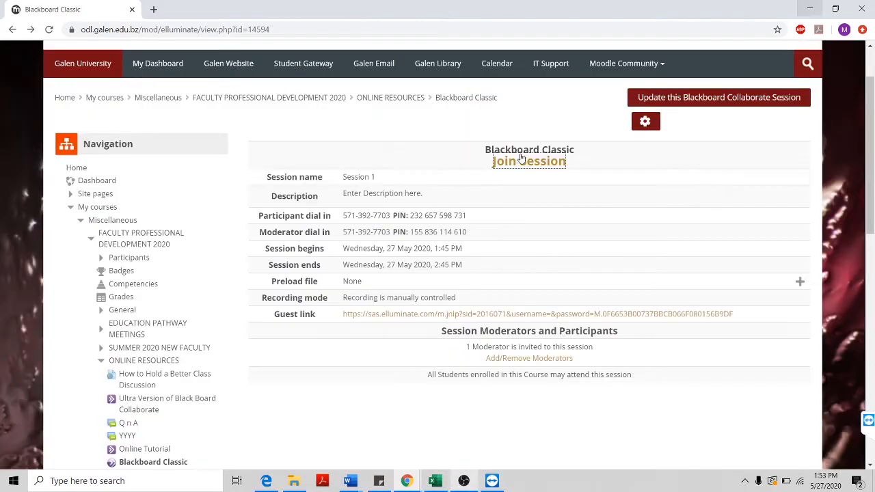
{"action": "mouse_move", "coordinate": [496, 128]}
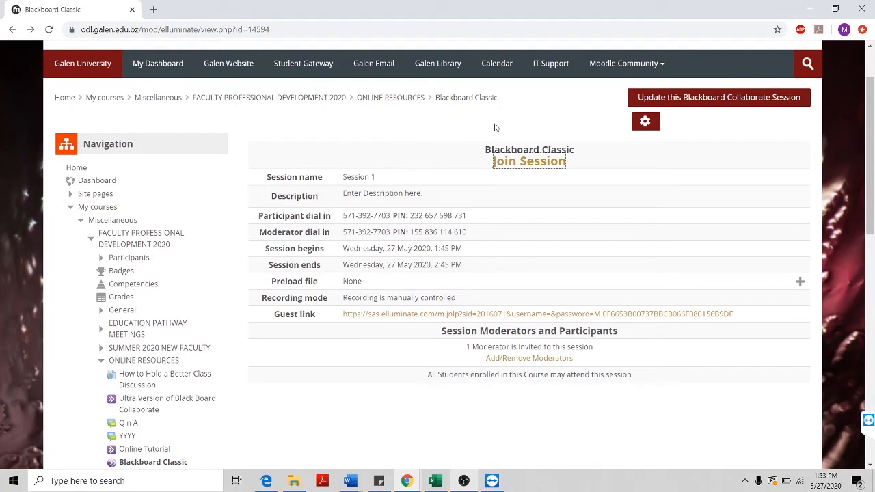
{"action": "mouse_move", "coordinate": [547, 297]}
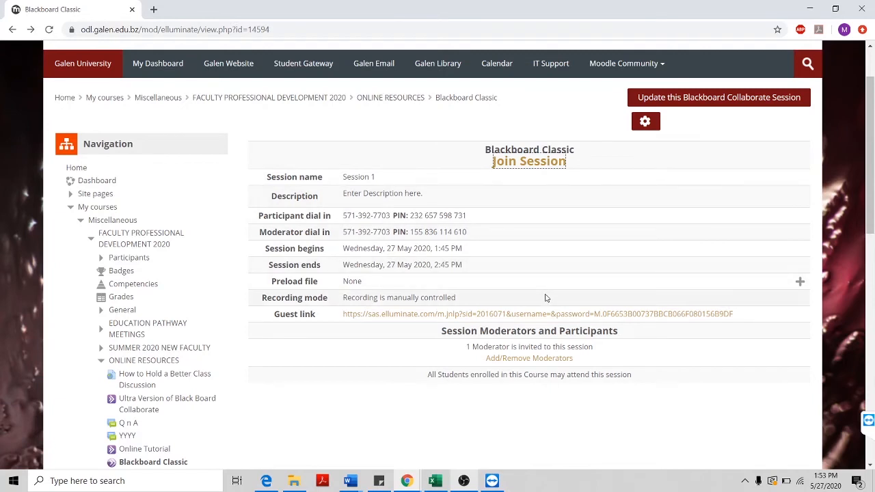
{"action": "mouse_move", "coordinate": [337, 329]}
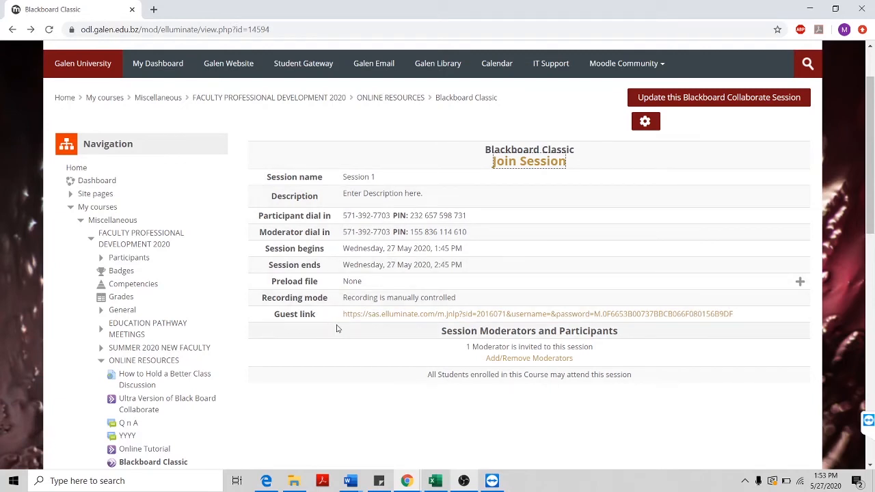
{"action": "mouse_move", "coordinate": [348, 322]}
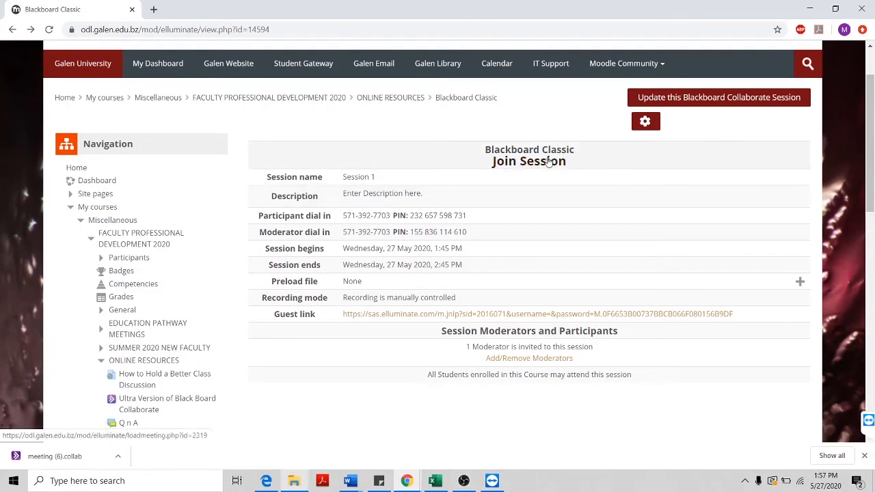
- Join Session on the Blackboard Classic activity page to download meeting (6).collab
{"action": "left_click", "coordinate": [529, 161]}
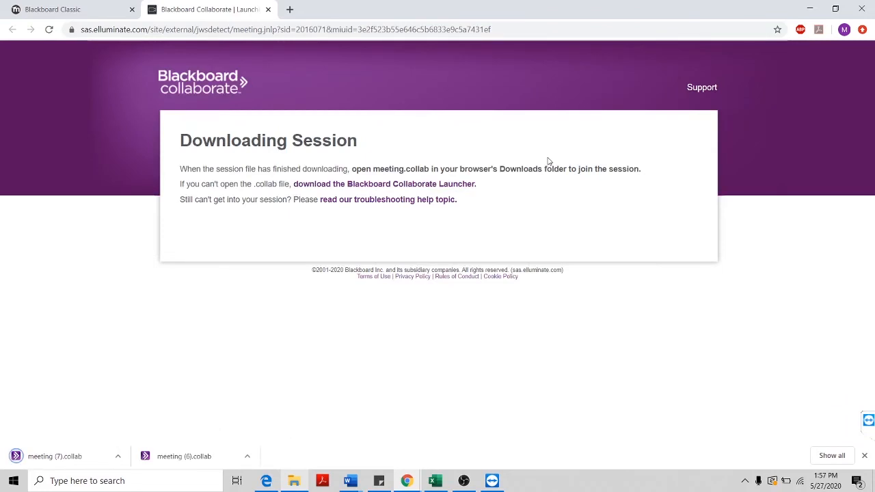
{"action": "mouse_move", "coordinate": [256, 48]}
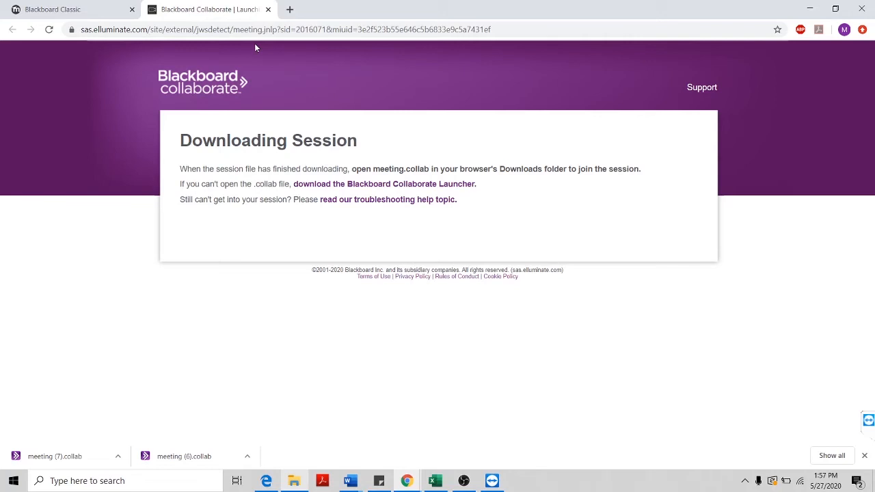
{"action": "mouse_move", "coordinate": [71, 442]}
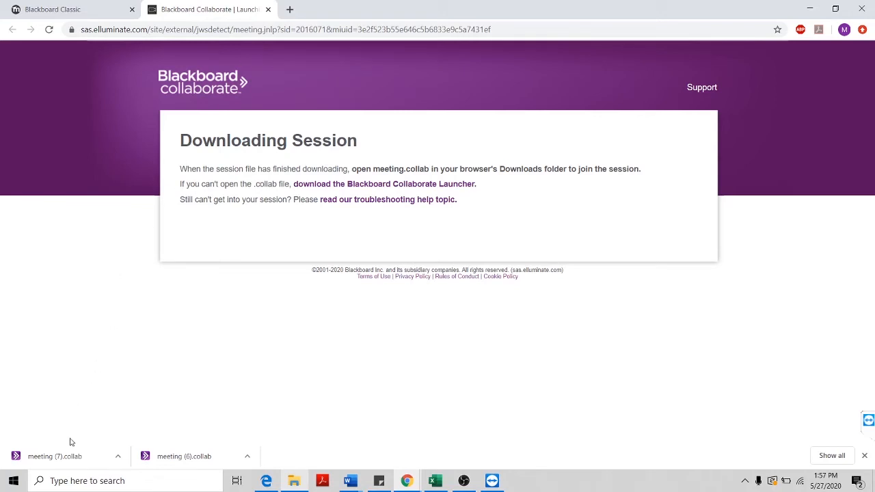
{"action": "mouse_move", "coordinate": [65, 456]}
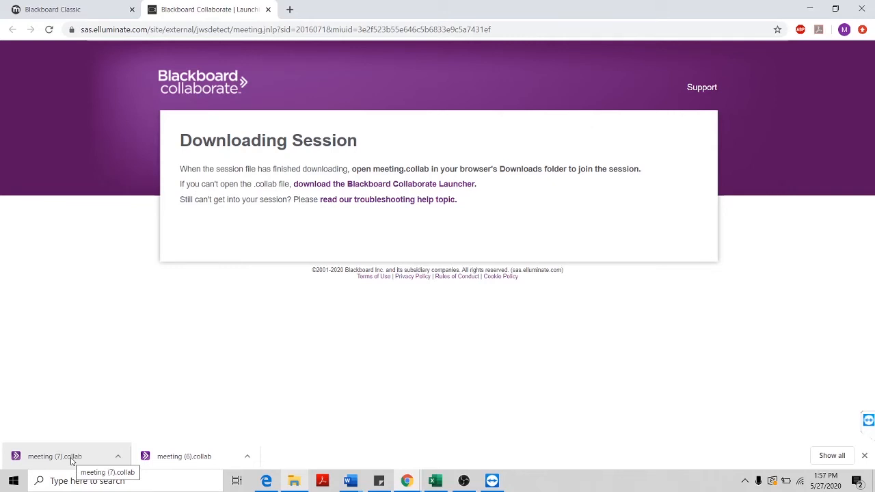
{"action": "mouse_move", "coordinate": [213, 282]}
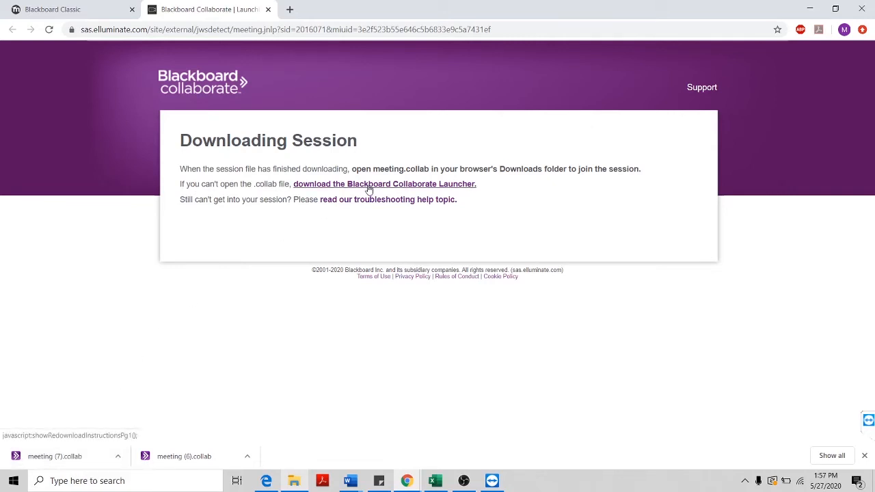
- Download the Windows Blackboard Collaborate Launcher and allow it to run
{"action": "left_click", "coordinate": [384, 184]}
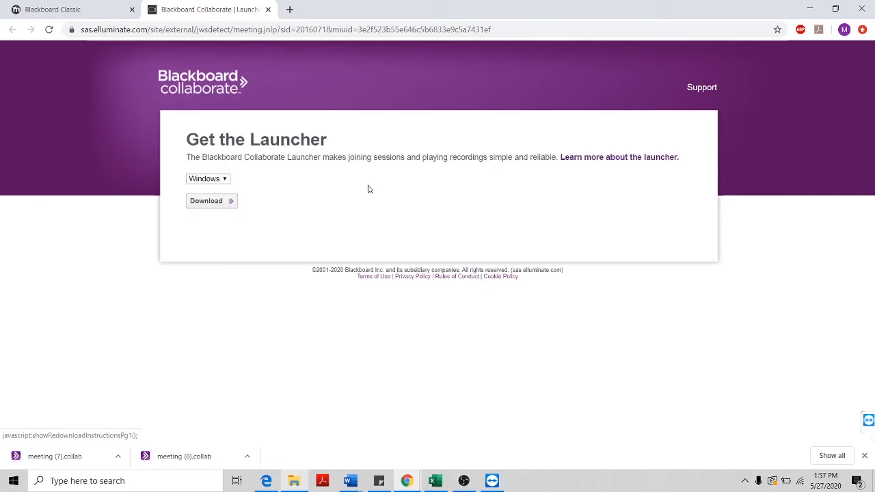
{"action": "left_click", "coordinate": [208, 178]}
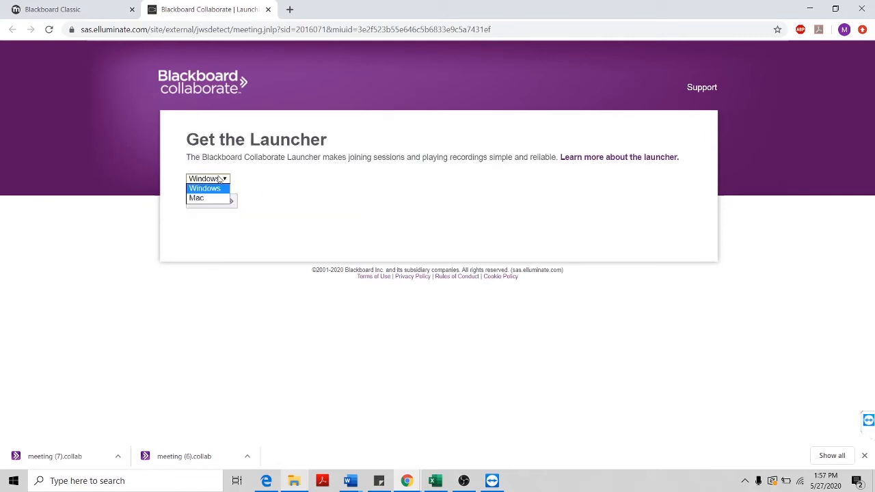
{"action": "mouse_move", "coordinate": [196, 198]}
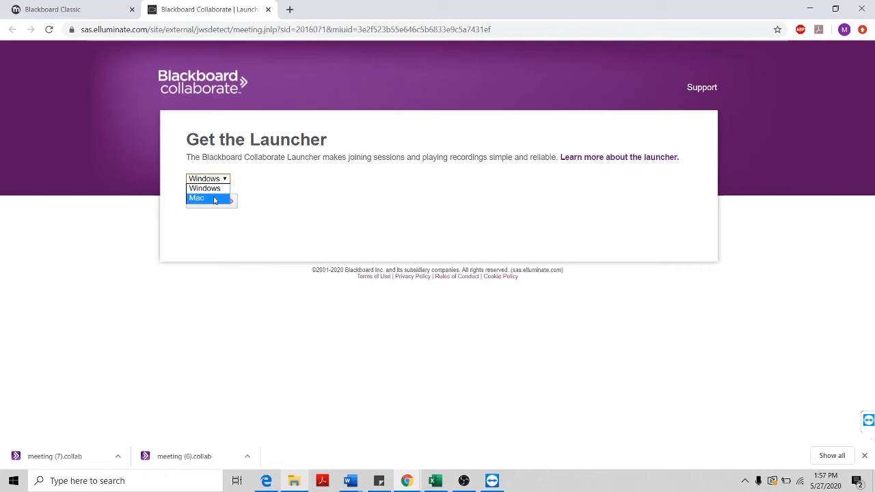
{"action": "left_click", "coordinate": [205, 188]}
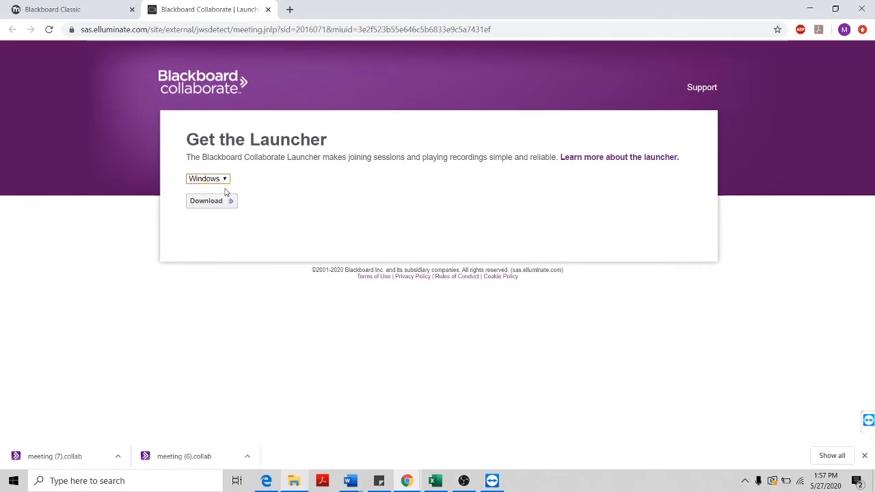
{"action": "mouse_move", "coordinate": [211, 201]}
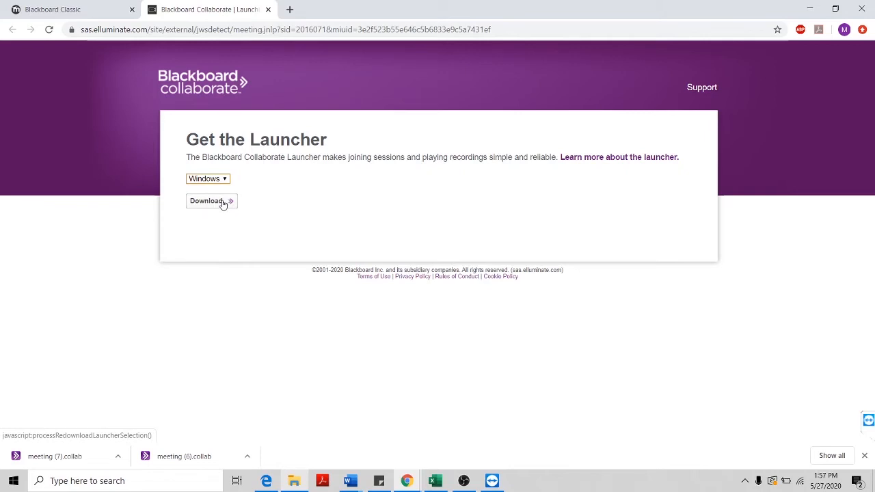
{"action": "mouse_move", "coordinate": [62, 456]}
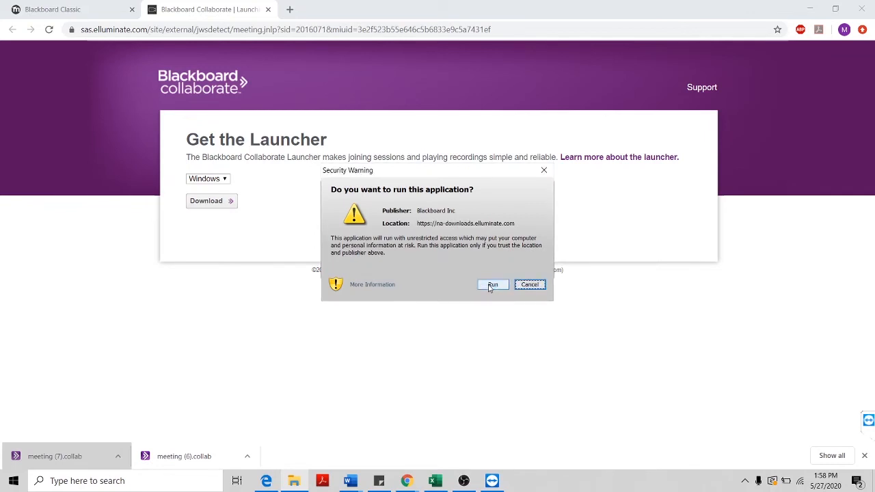
{"action": "left_click", "coordinate": [492, 284]}
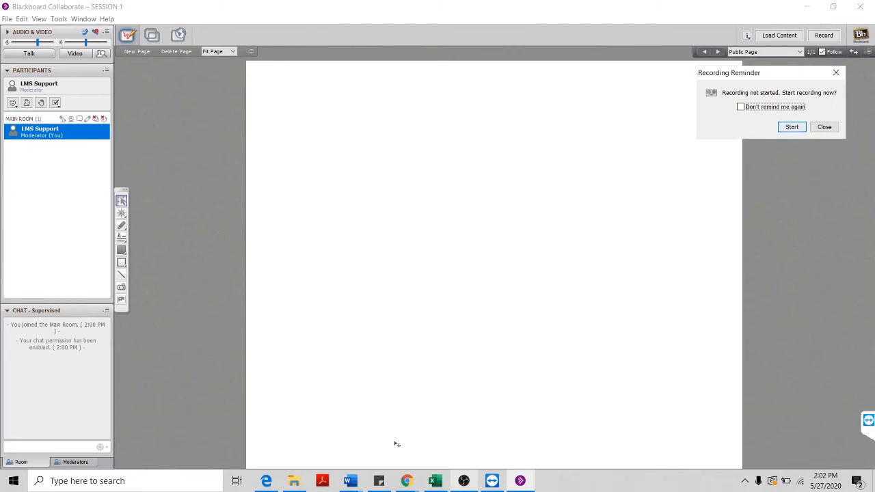
{"action": "mouse_move", "coordinate": [337, 150]}
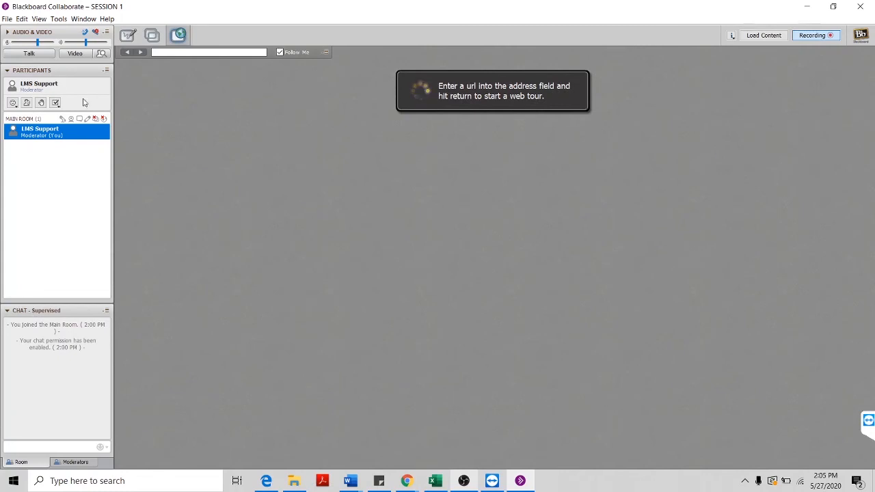
{"action": "mouse_move", "coordinate": [29, 53]}
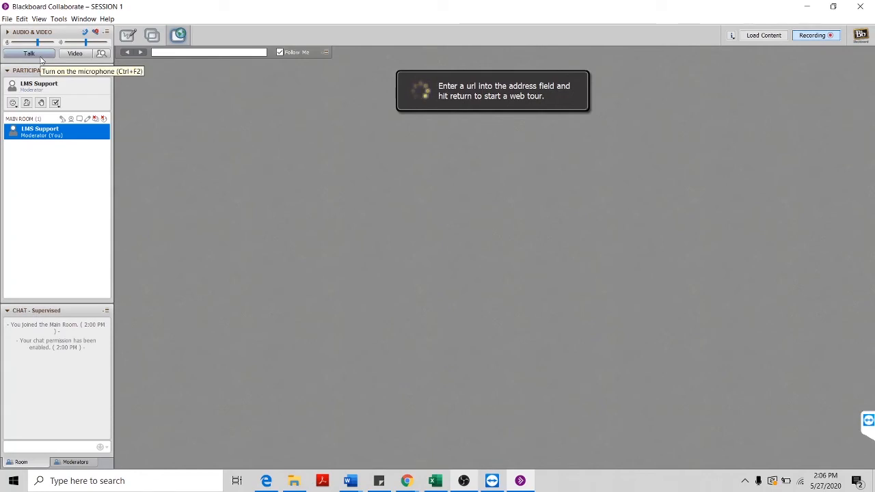
{"action": "mouse_move", "coordinate": [75, 54]}
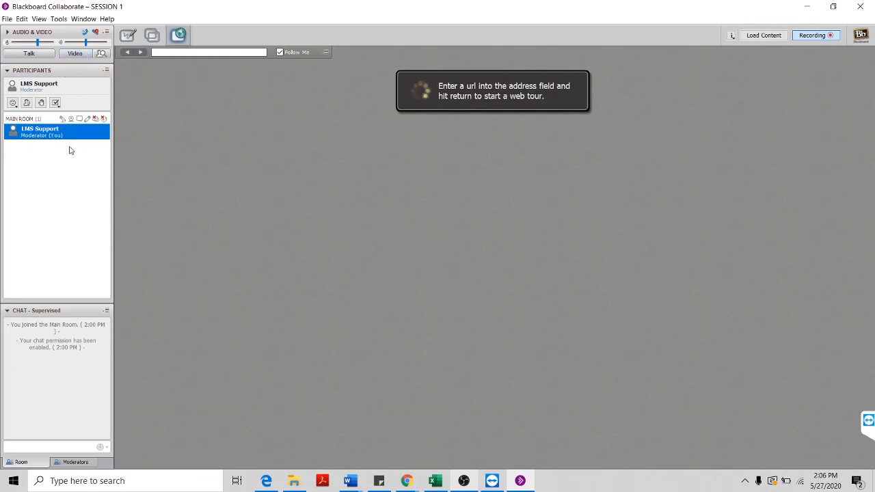
{"action": "mouse_move", "coordinate": [66, 173]}
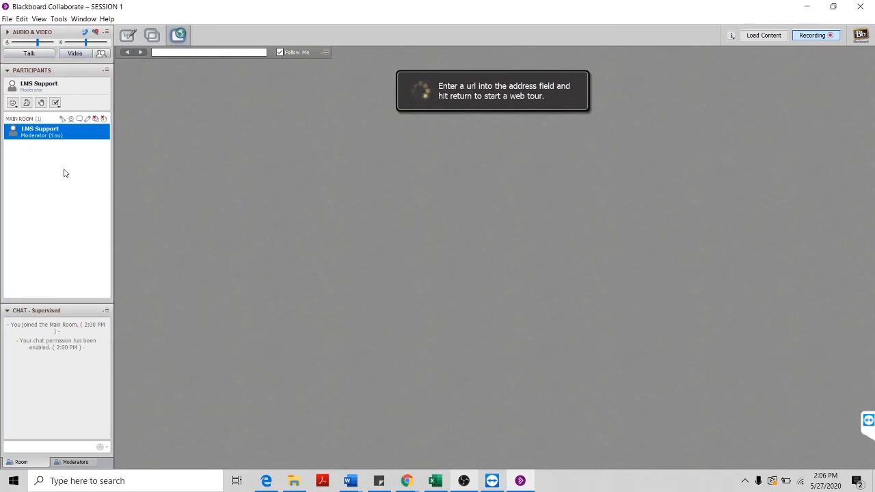
{"action": "mouse_move", "coordinate": [54, 173]}
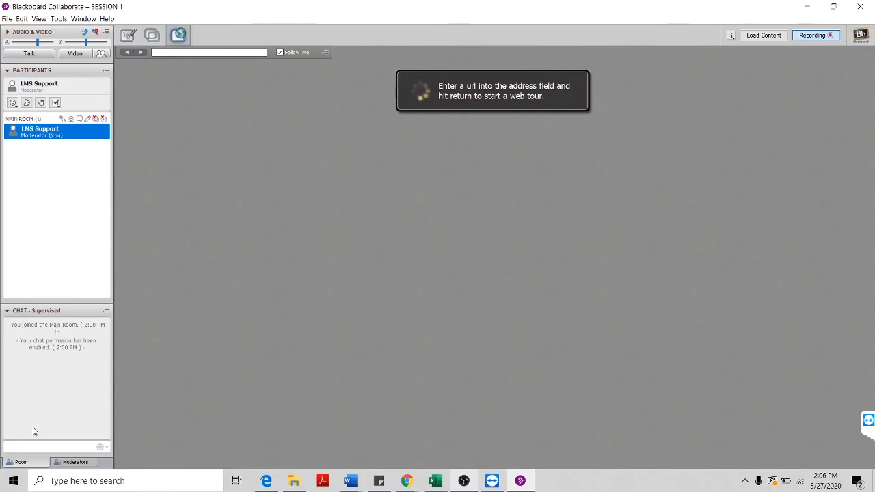
- Post a 'Hello' chat message and switch to the web tour view
{"action": "type", "text": "Hello"}
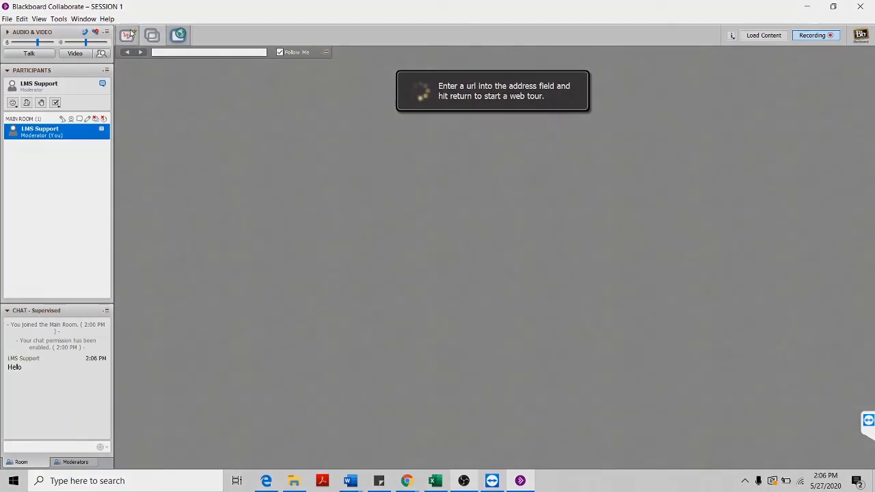
{"action": "left_click", "coordinate": [152, 35]}
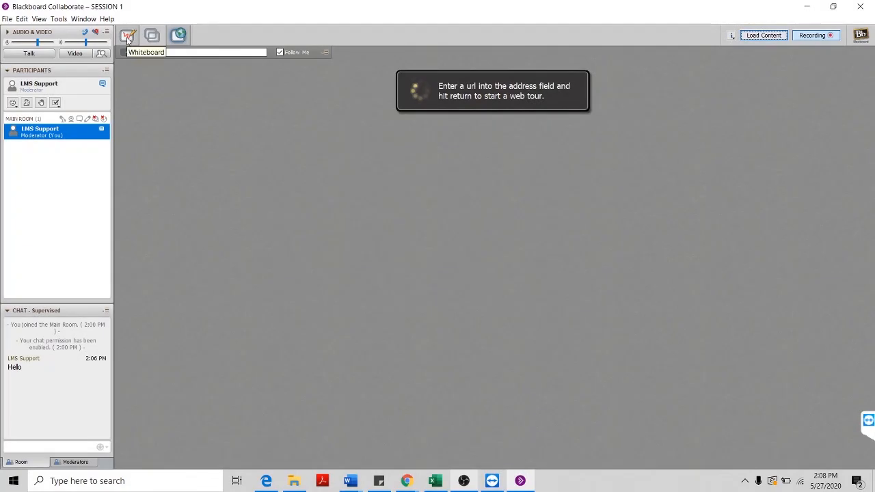
{"action": "left_click", "coordinate": [127, 35]}
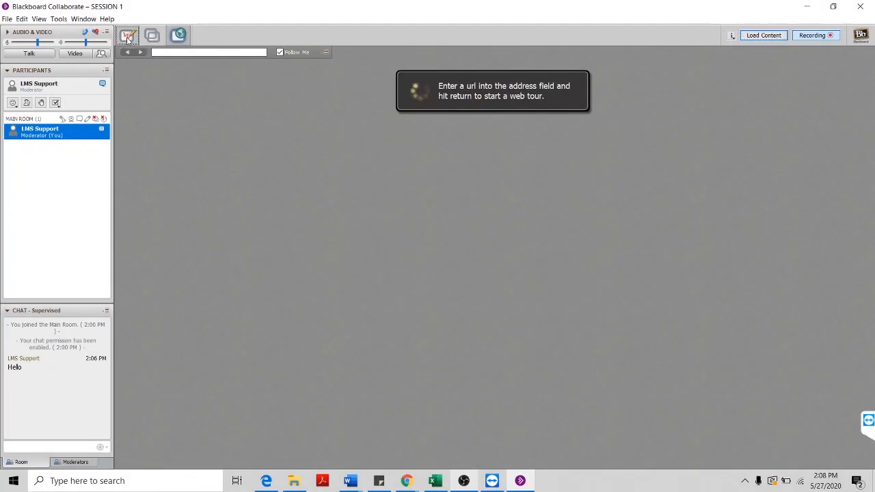
{"action": "left_click", "coordinate": [127, 35]}
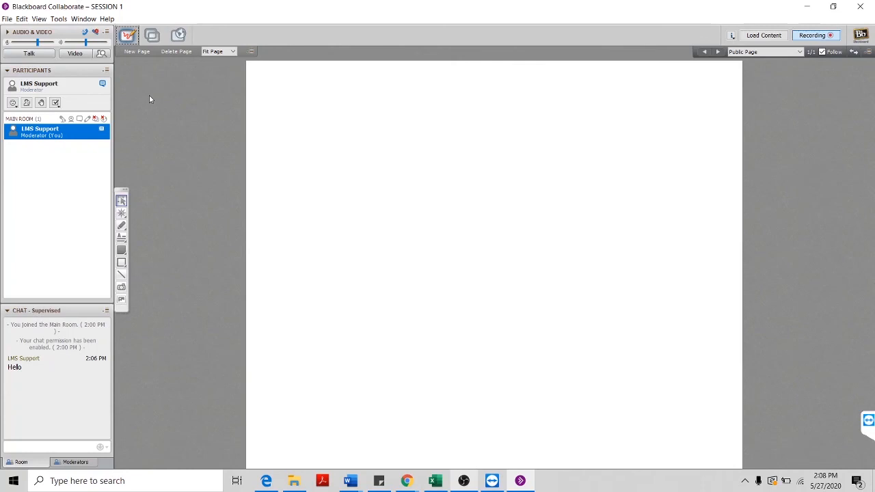
{"action": "mouse_move", "coordinate": [152, 35]}
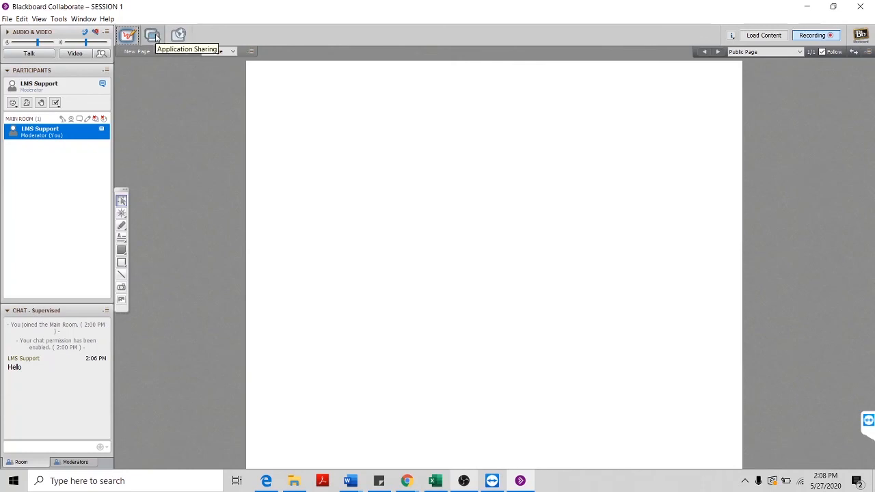
{"action": "left_click", "coordinate": [152, 35]}
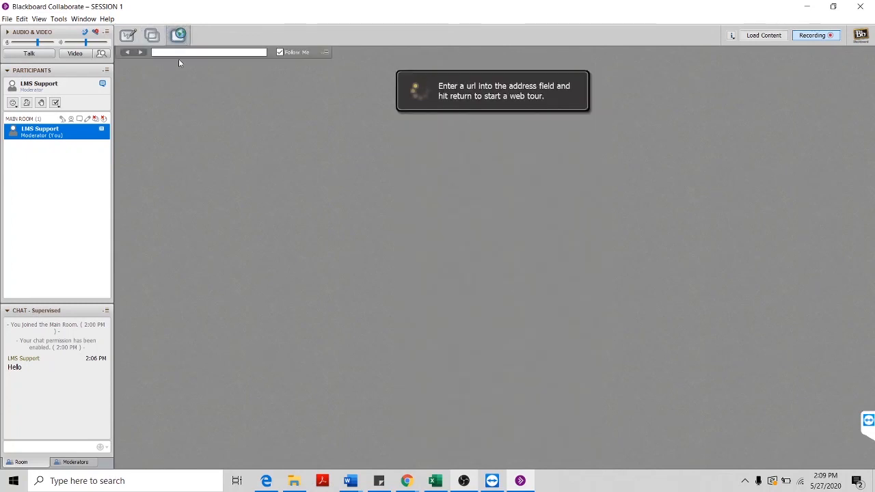
{"action": "left_click", "coordinate": [208, 52]}
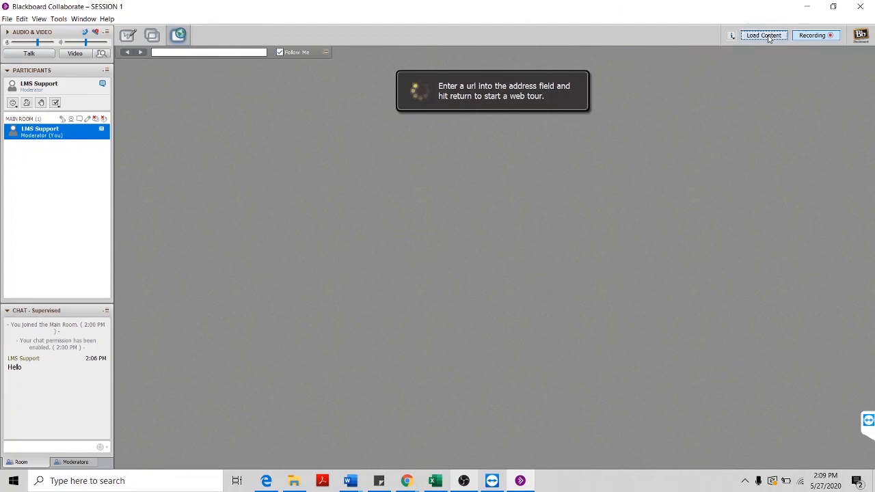
{"action": "left_click", "coordinate": [764, 35]}
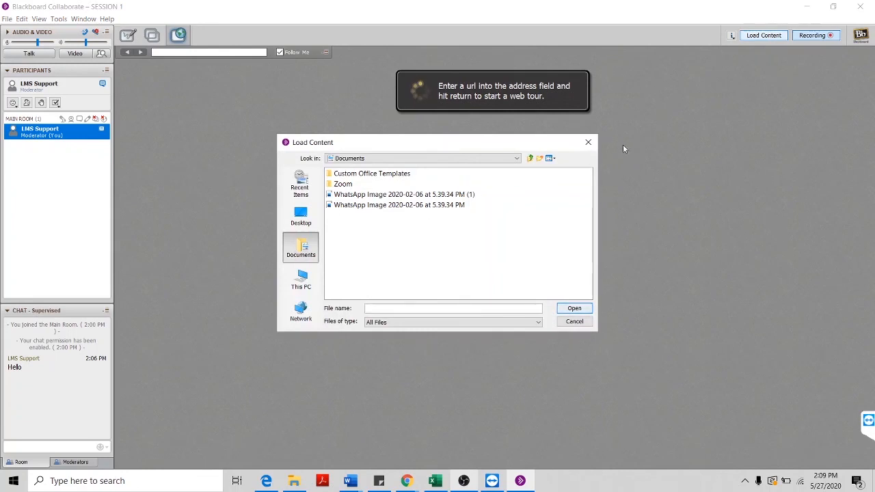
{"action": "left_click", "coordinate": [574, 322]}
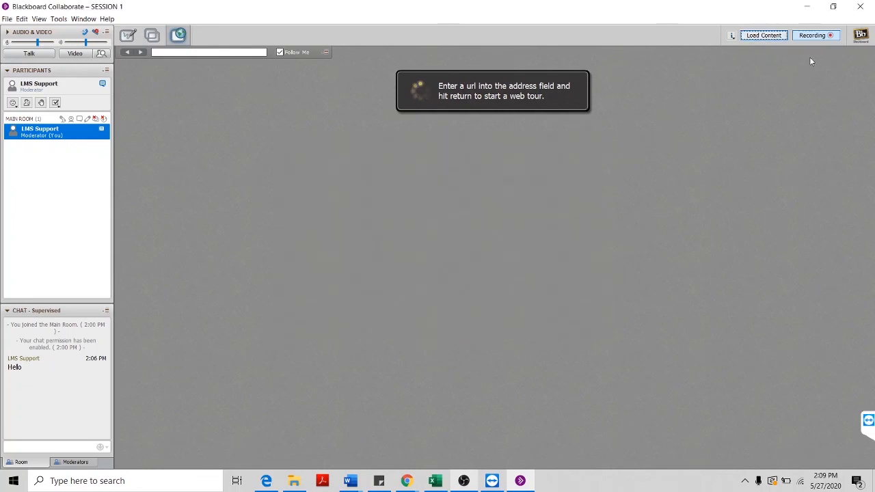
{"action": "mouse_move", "coordinate": [812, 35]}
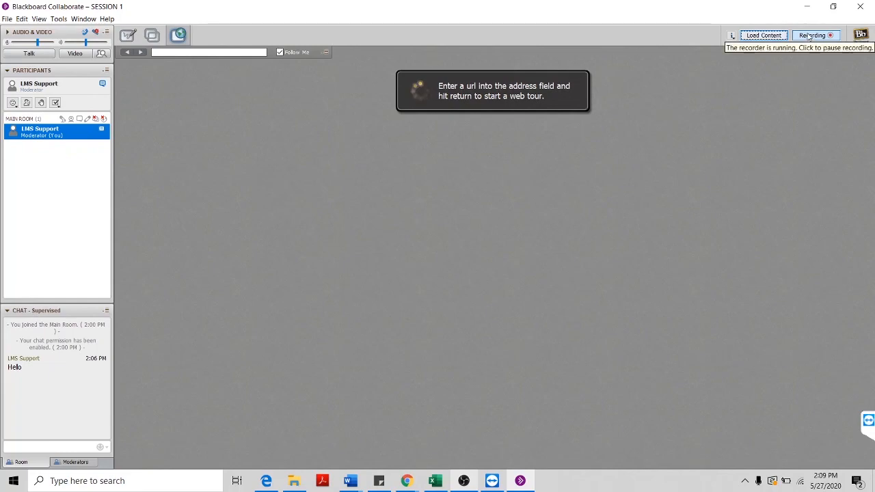